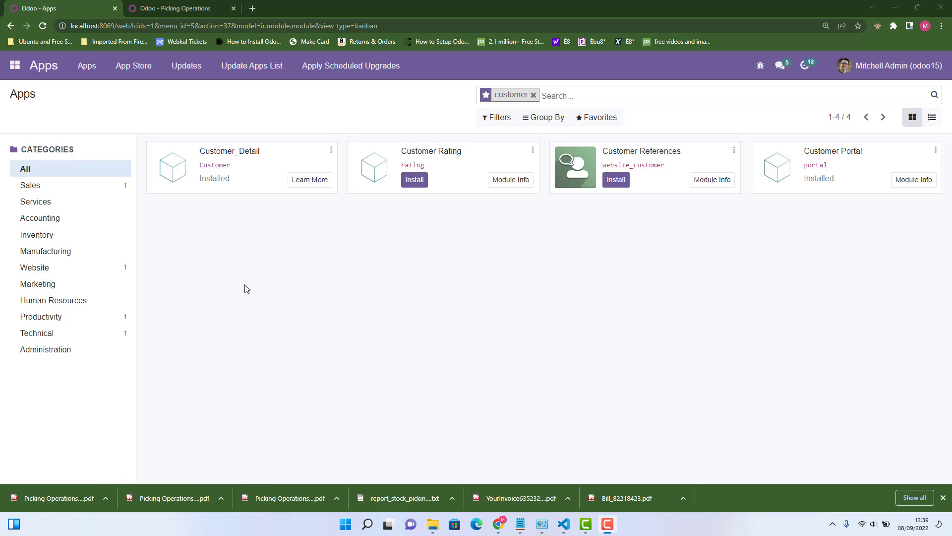
pyautogui.moveTo(15, 65)
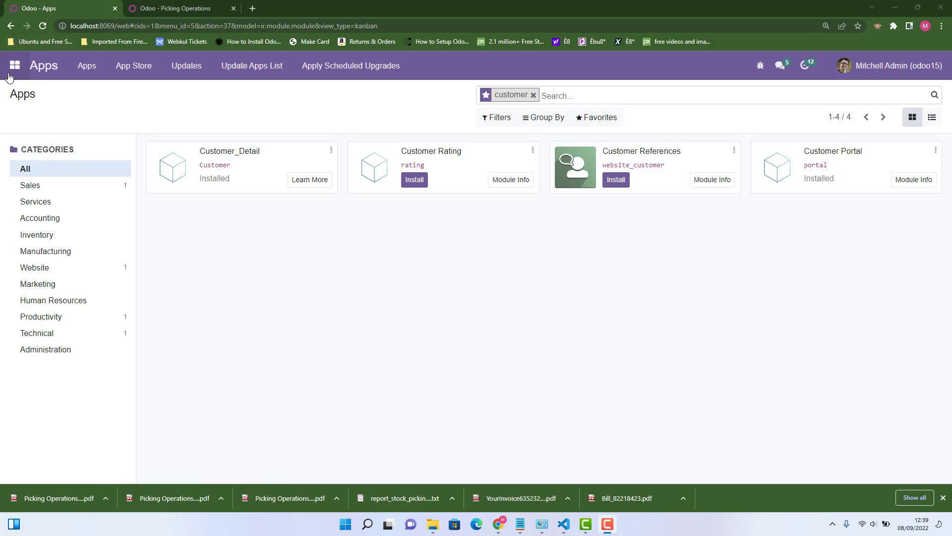
# Step: Reach Odoo's General Settings from the app menu and review the Integrations section
pyautogui.click(15, 66)
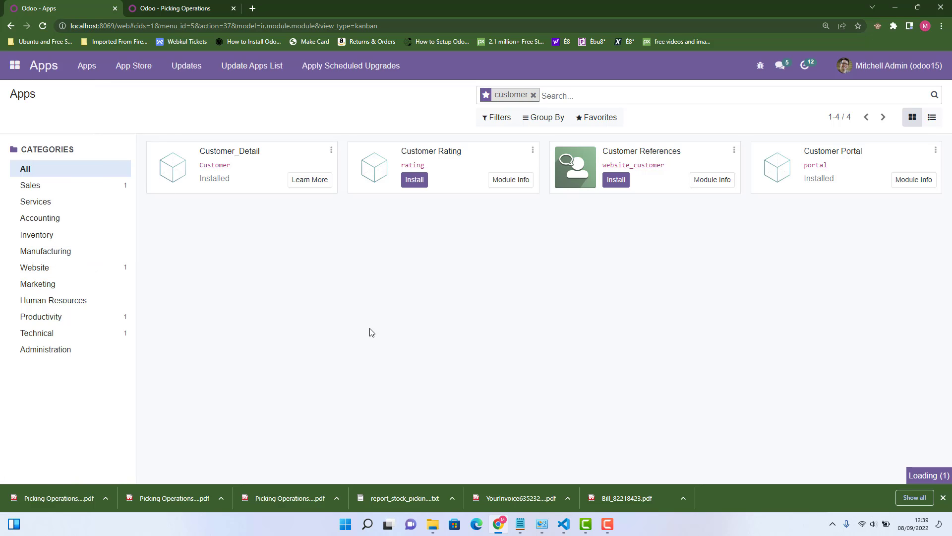
pyautogui.moveTo(339, 335)
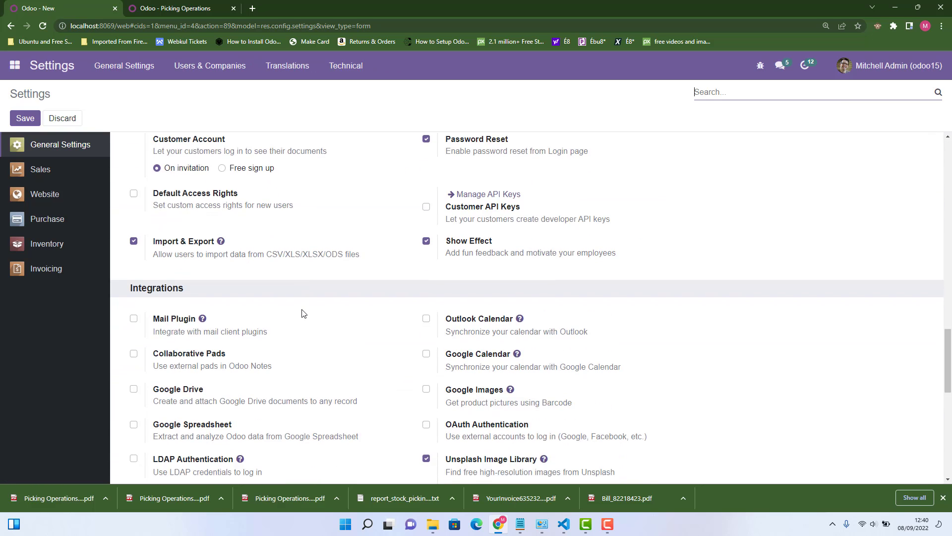
pyautogui.scroll(-3)
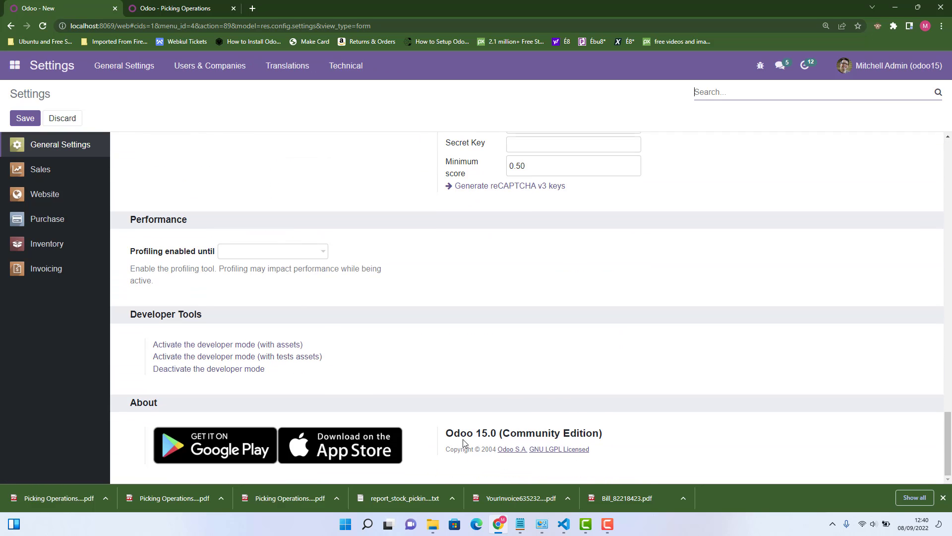
pyautogui.scroll(3)
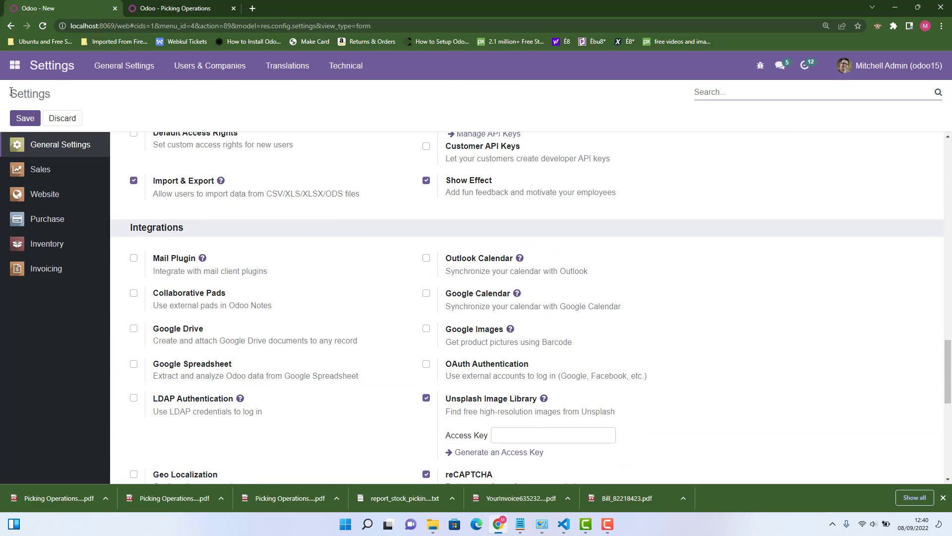
pyautogui.moveTo(356, 270)
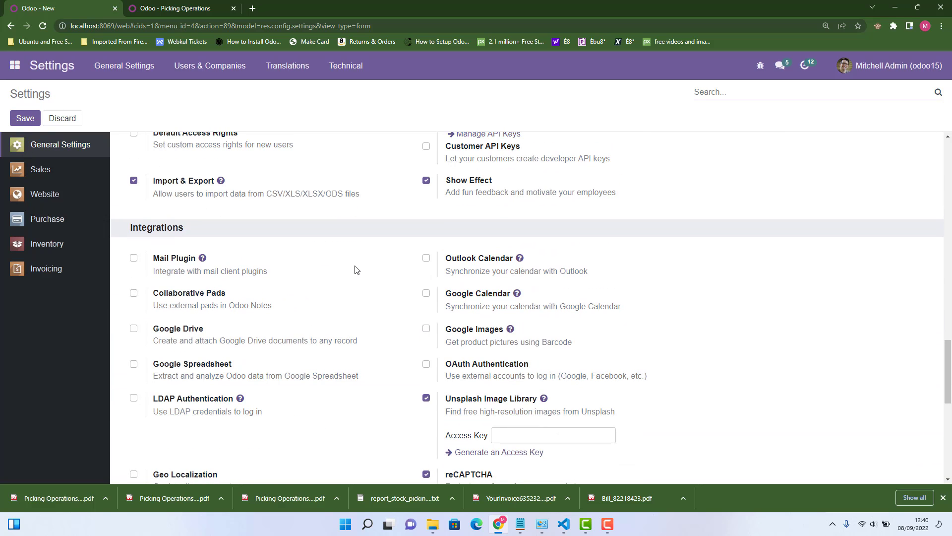
pyautogui.click(563, 524)
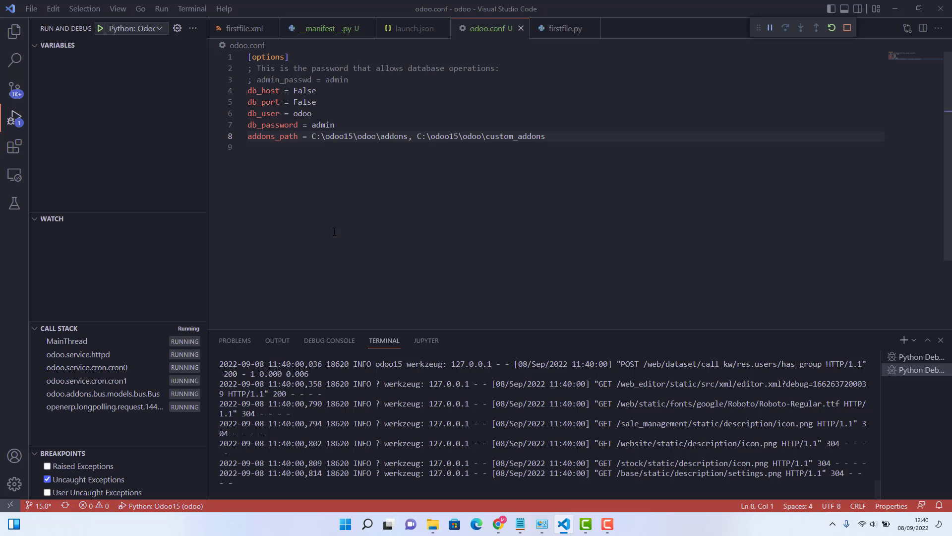
pyautogui.click(15, 31)
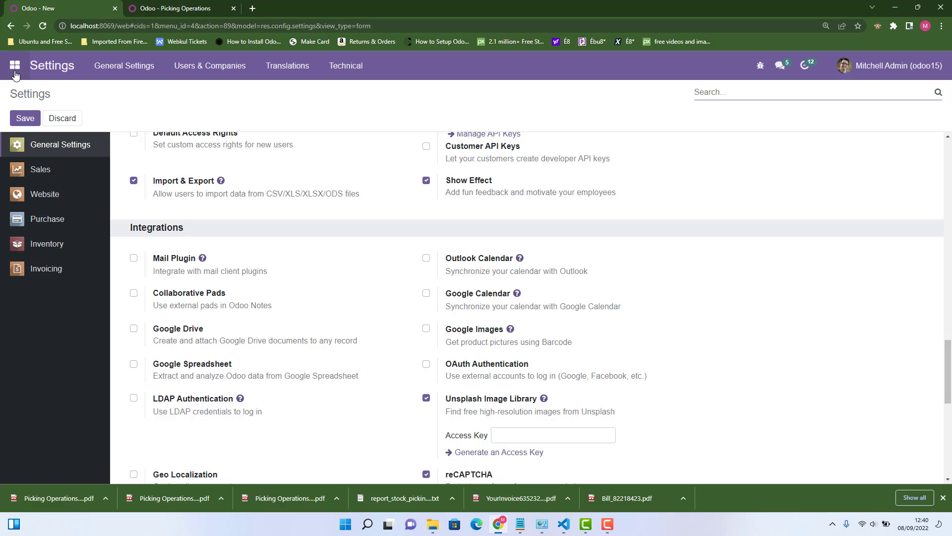
# Step: In Inventory, list the delivery orders to process and select WH/OUT/00005
pyautogui.click(15, 65)
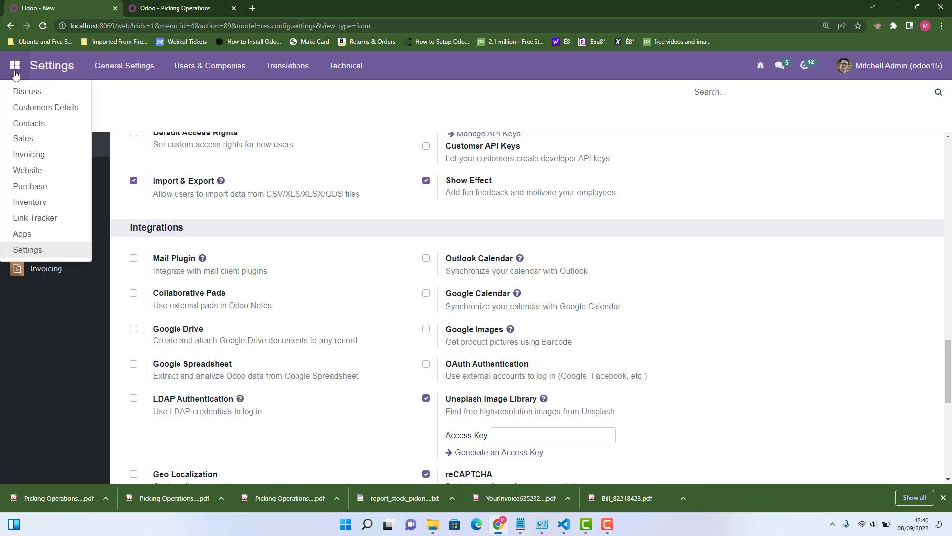
pyautogui.moveTo(39, 238)
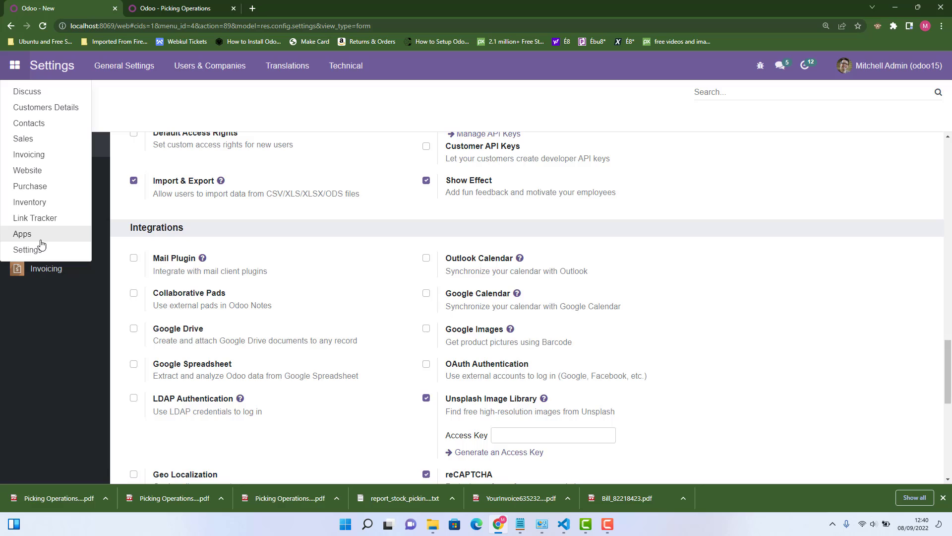
pyautogui.moveTo(29, 201)
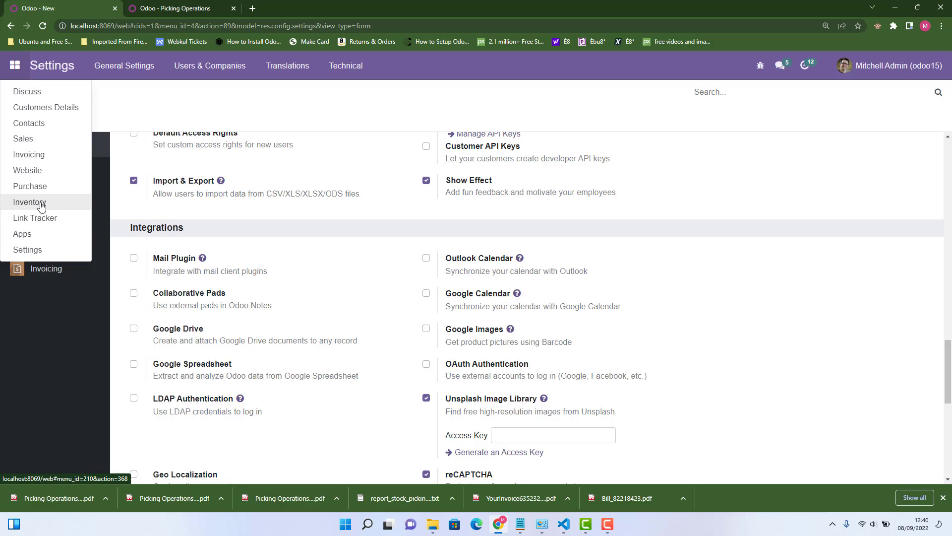
pyautogui.click(29, 201)
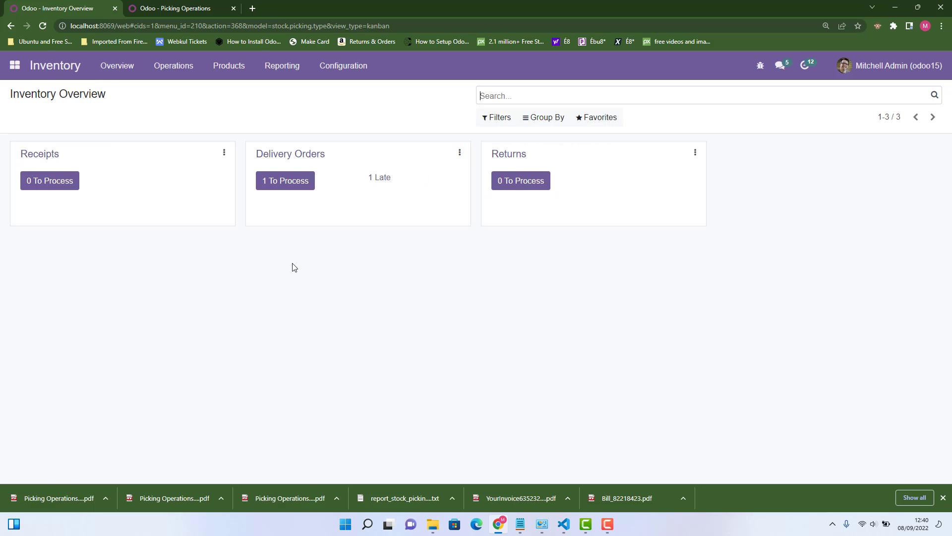
pyautogui.moveTo(291, 181)
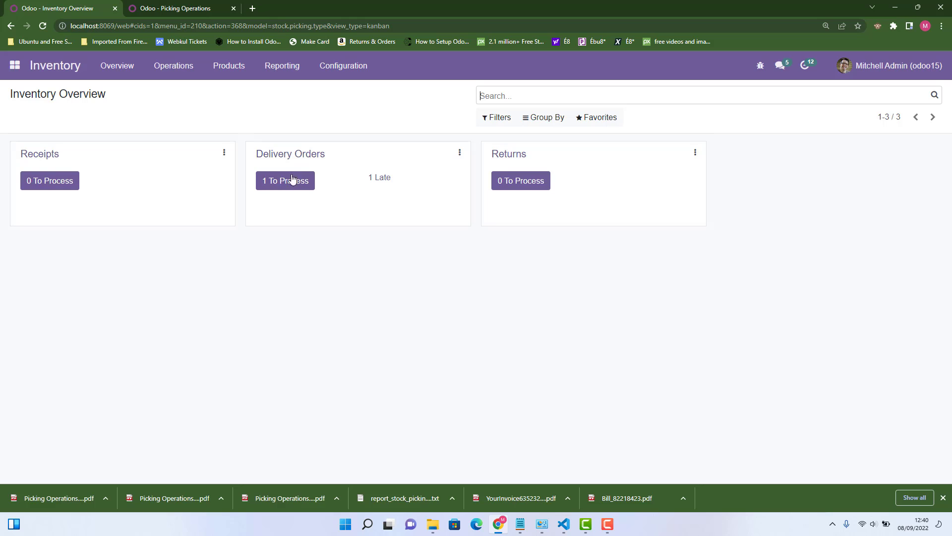
pyautogui.click(285, 180)
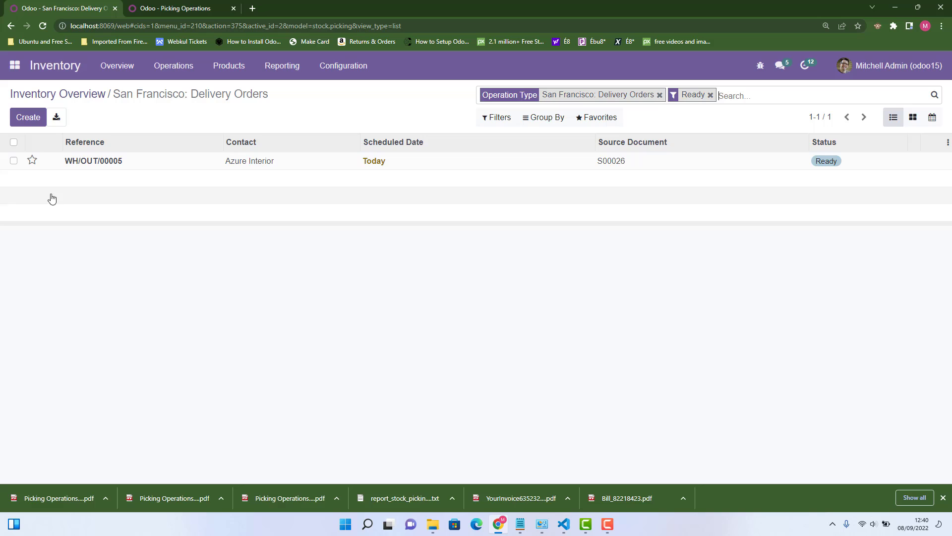
pyautogui.click(392, 117)
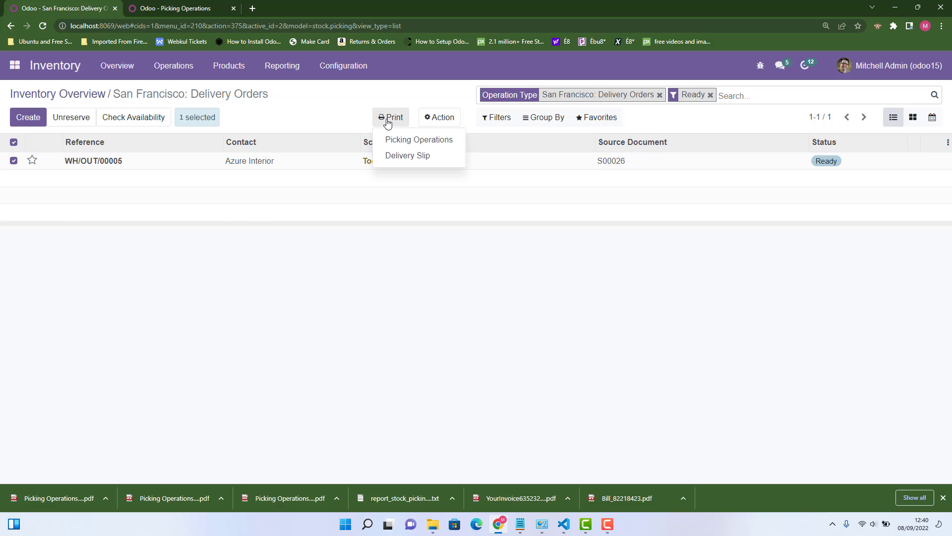
pyautogui.moveTo(418, 139)
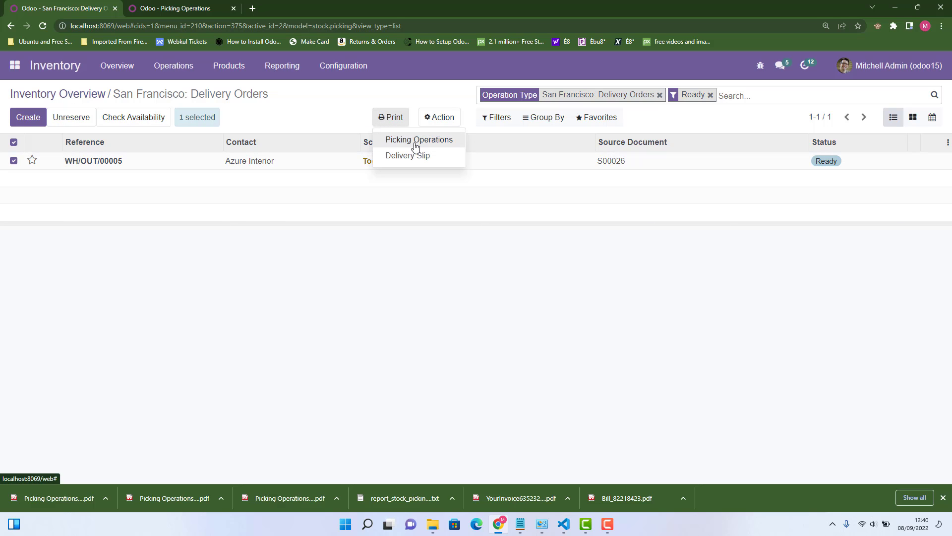
pyautogui.moveTo(405, 145)
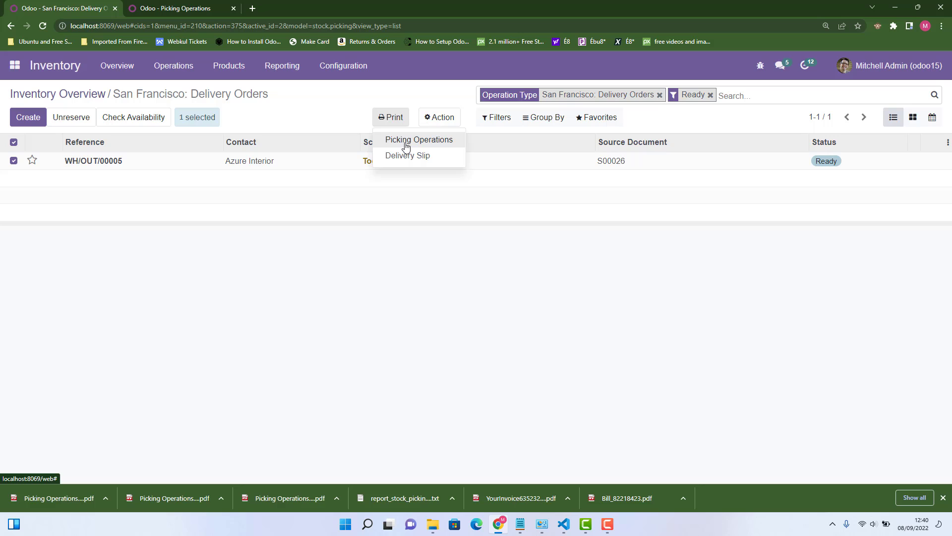
# Step: Print Picking Operations for WH/OUT/00005, hitting the 'Wkhtmltopdf not found' User Error
pyautogui.click(419, 139)
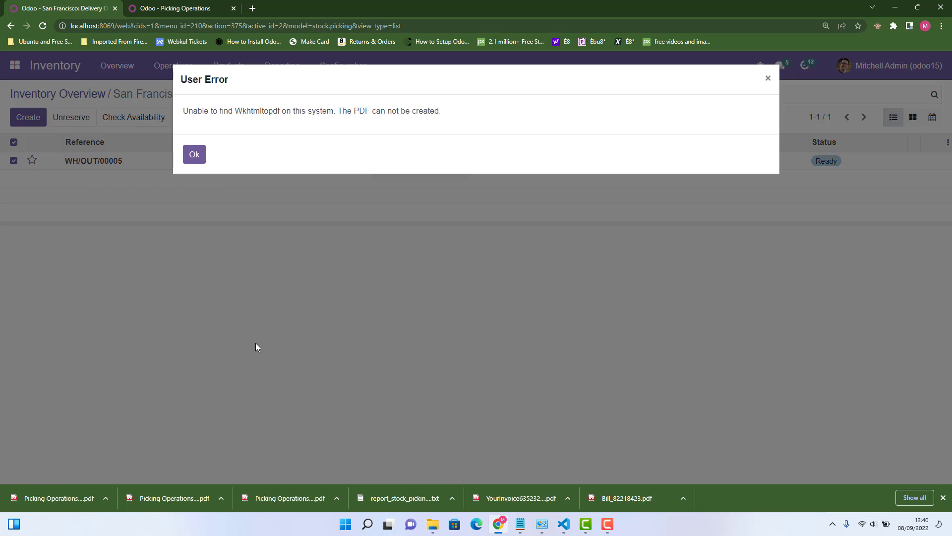
pyautogui.moveTo(236, 120)
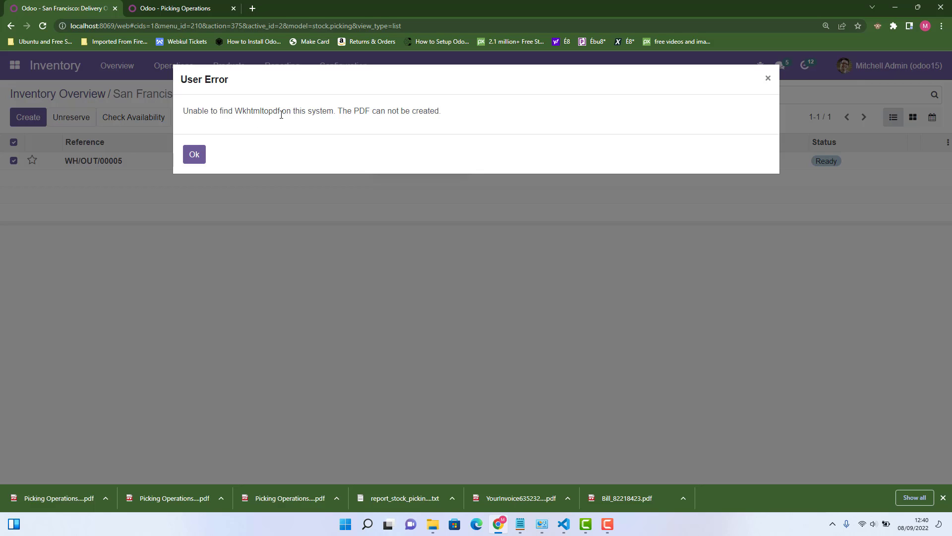
pyautogui.moveTo(399, 115)
pyautogui.write('wkhtml')
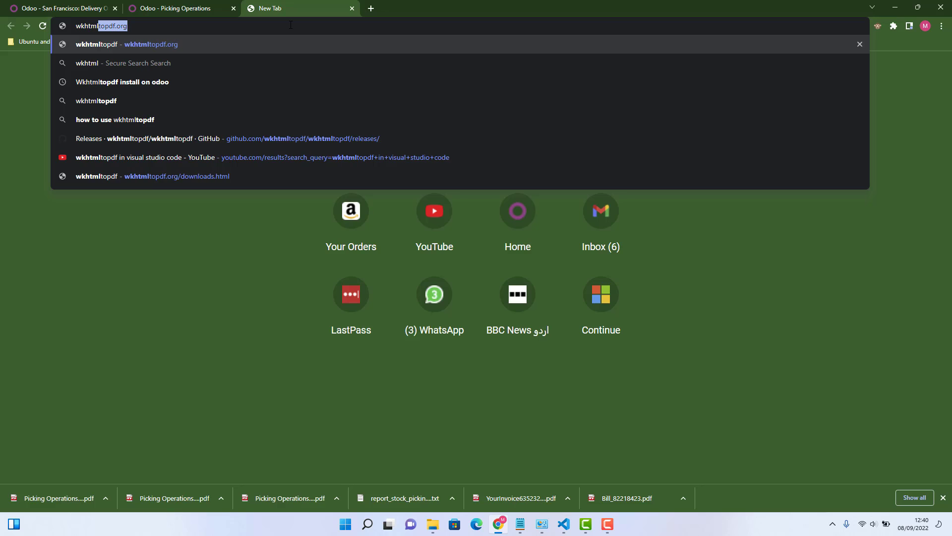
# Step: Browse the wkhtmltopdf.org homepage down to its 'How do I use it?' download guidance
pyautogui.write('topdf.org')
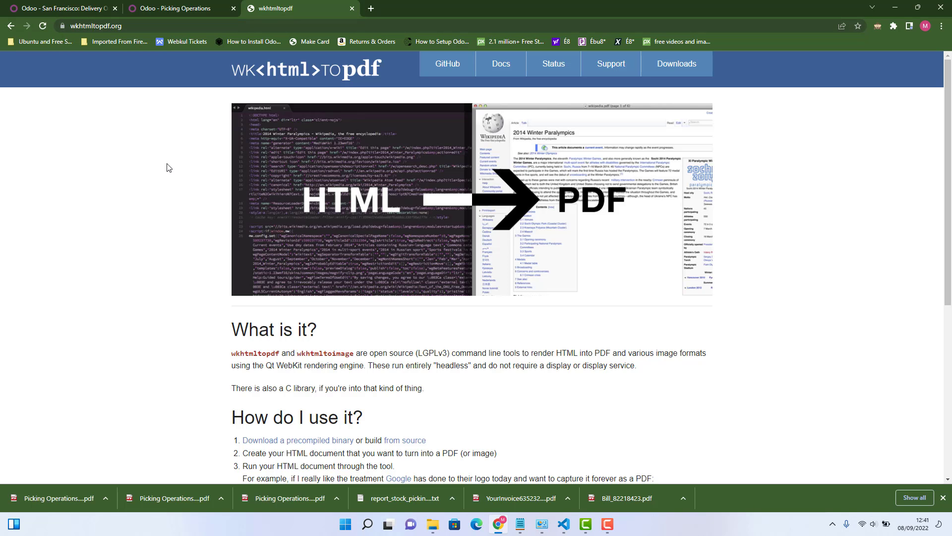
pyautogui.moveTo(207, 221)
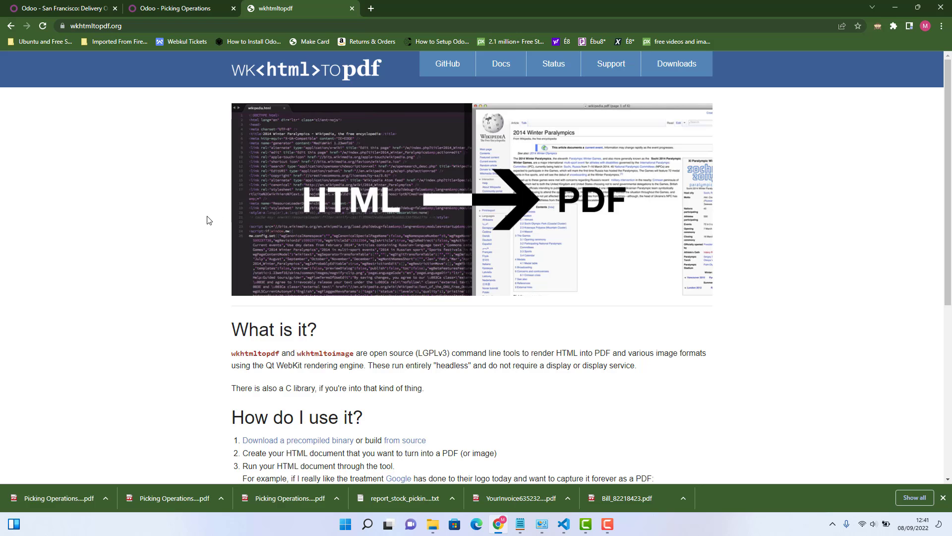
pyautogui.scroll(-3)
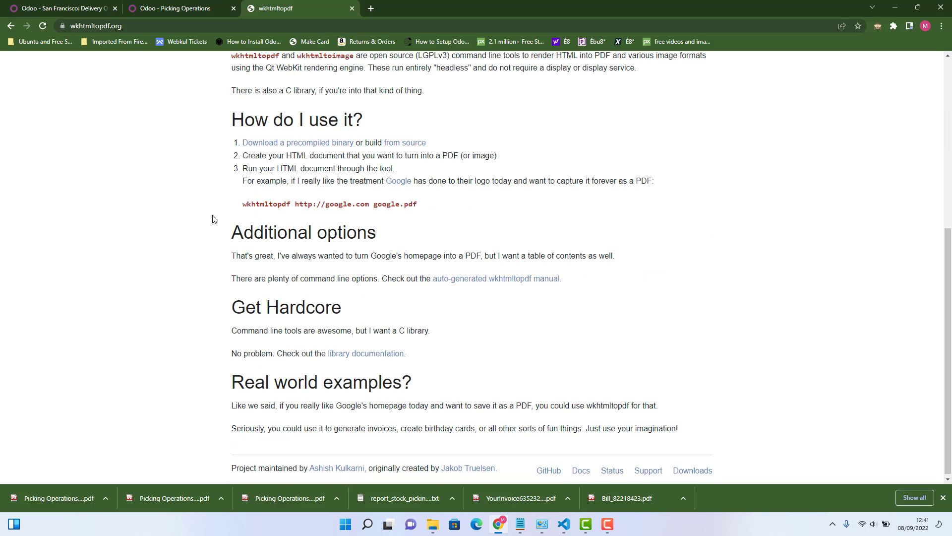
pyautogui.scroll(3)
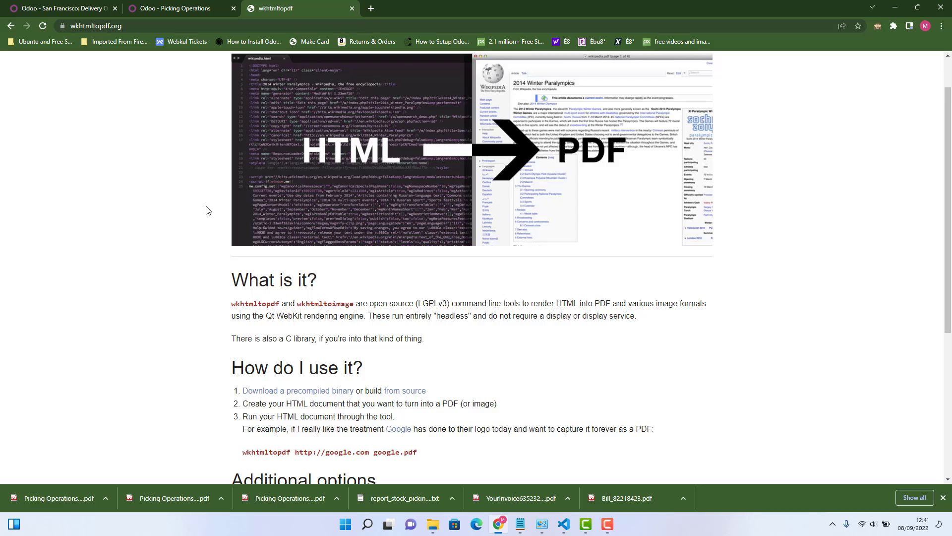
pyautogui.scroll(-3)
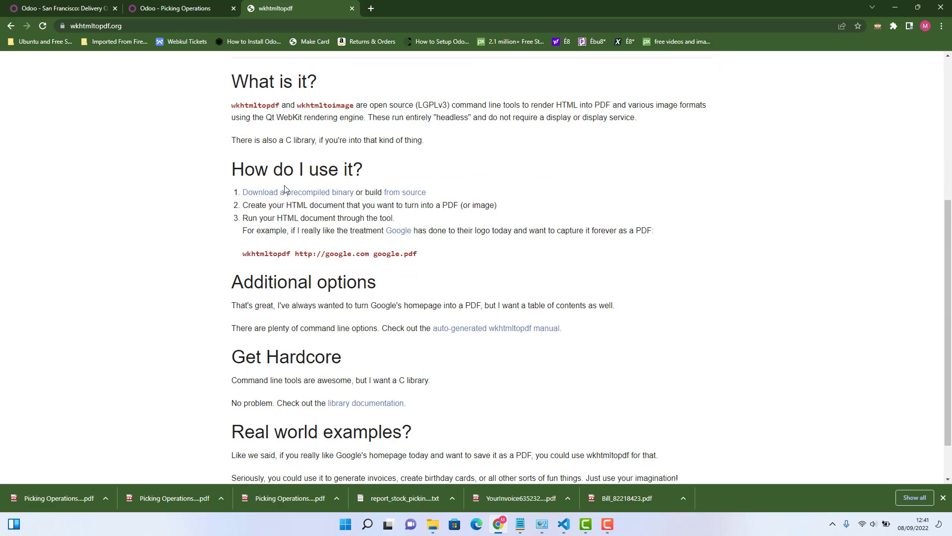
pyautogui.moveTo(255, 195)
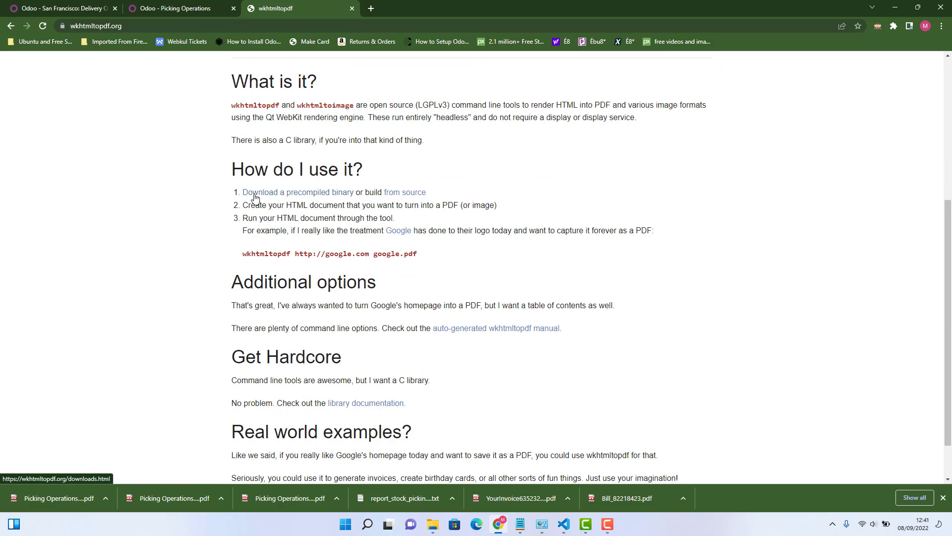
pyautogui.moveTo(349, 201)
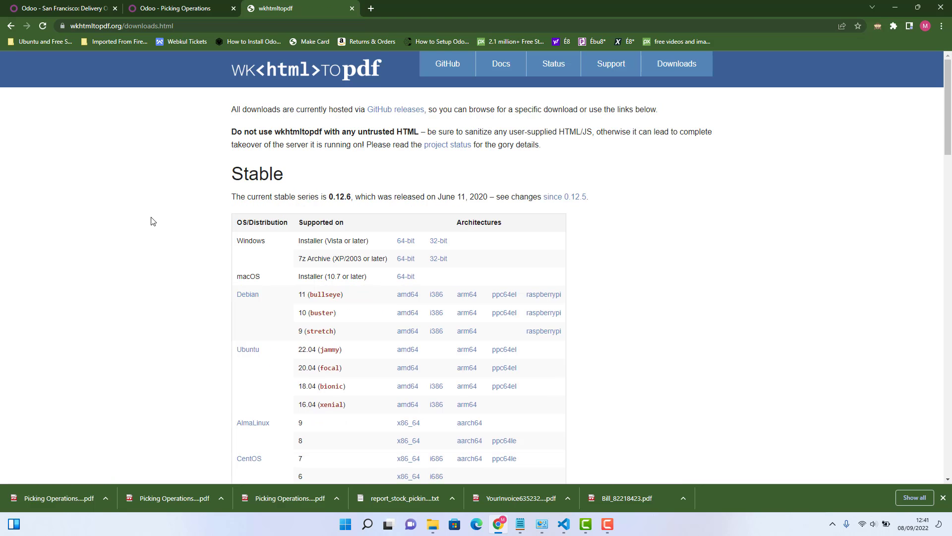
# Step: Download the 64-bit Windows wkhtmltox 0.12.6 installer, accept its license, then cancel at the install folder choice
pyautogui.scroll(-3)
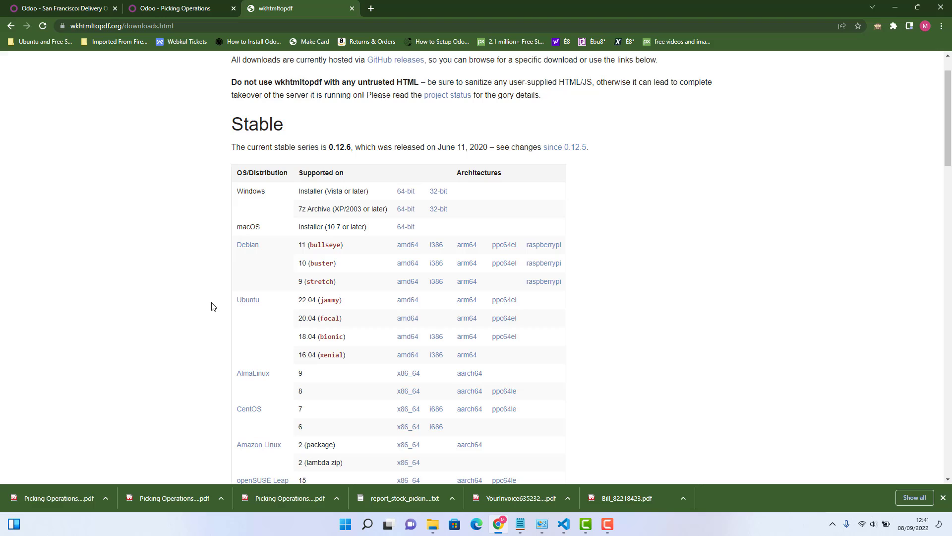
pyautogui.moveTo(374, 222)
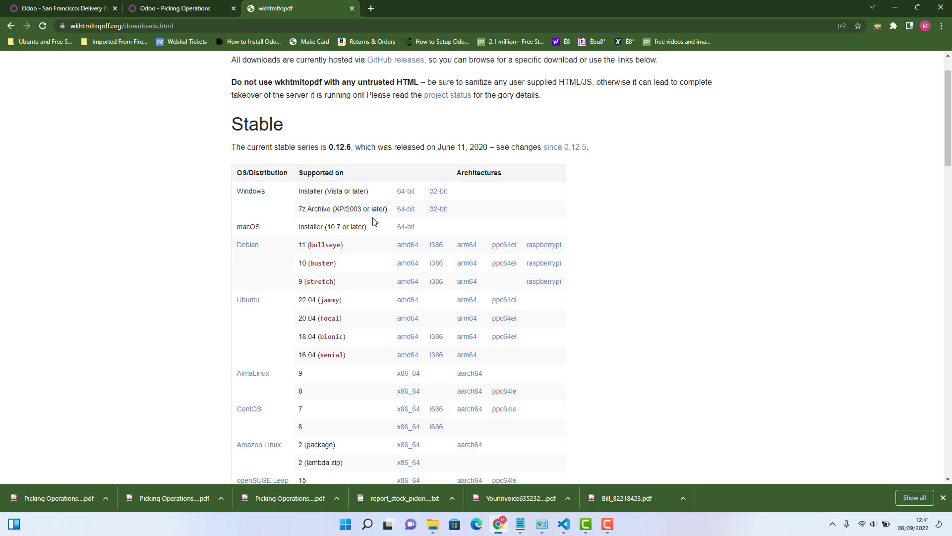
pyautogui.moveTo(438, 191)
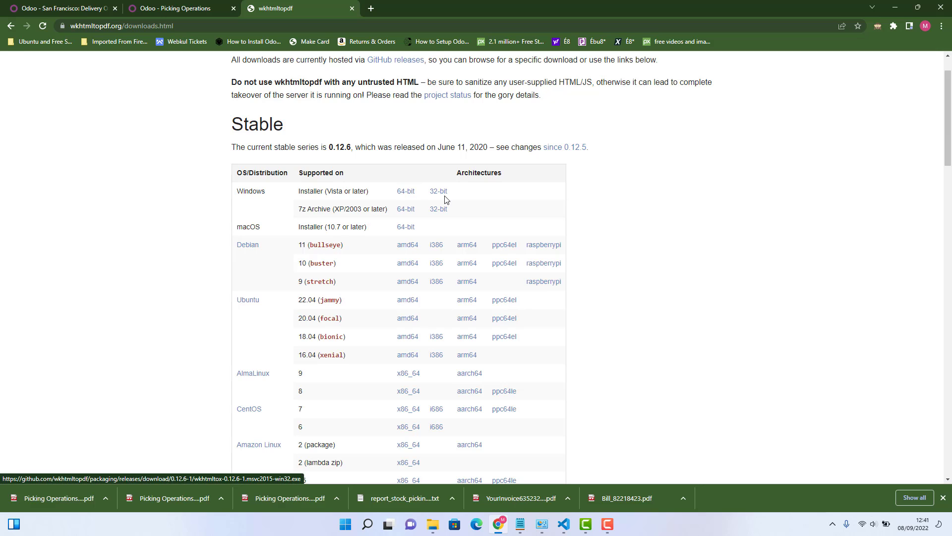
pyautogui.moveTo(404, 190)
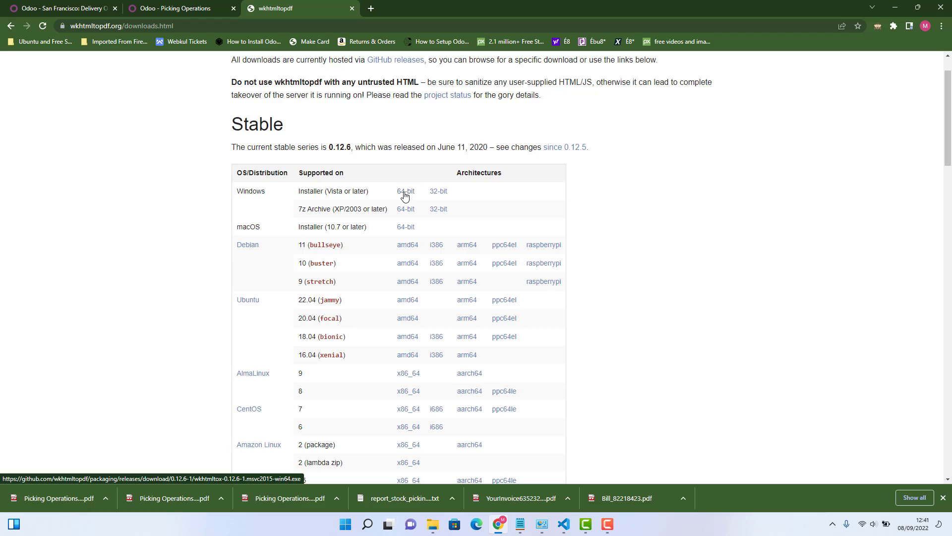
pyautogui.click(405, 191)
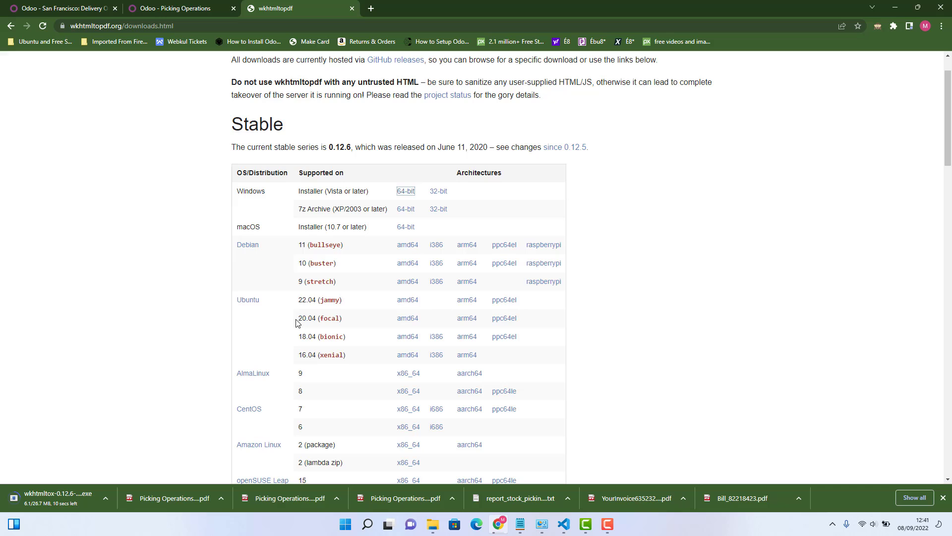
pyautogui.moveTo(401, 201)
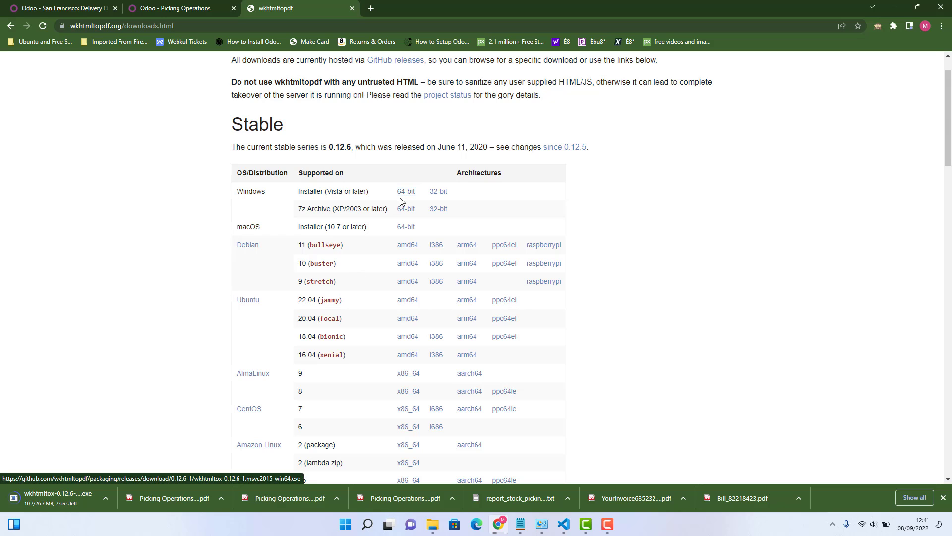
pyautogui.moveTo(67, 514)
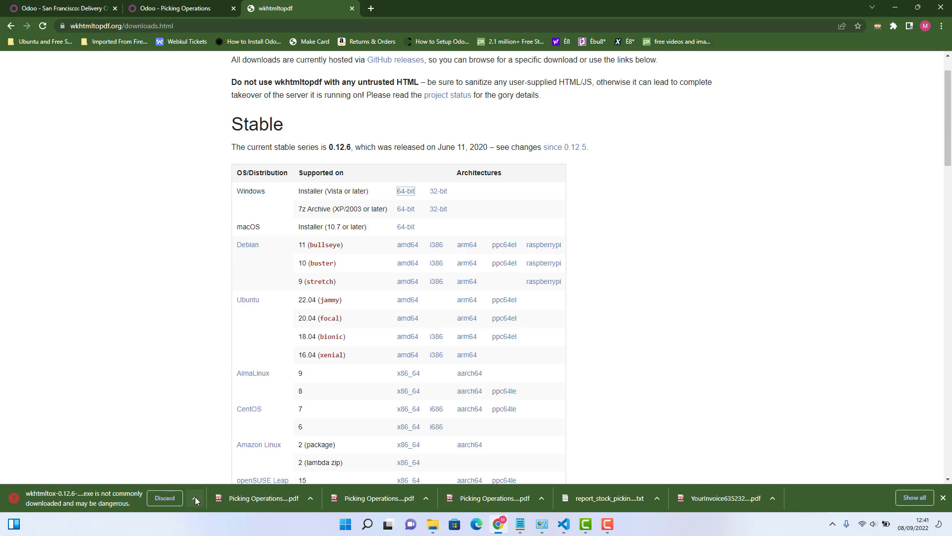
pyautogui.click(164, 498)
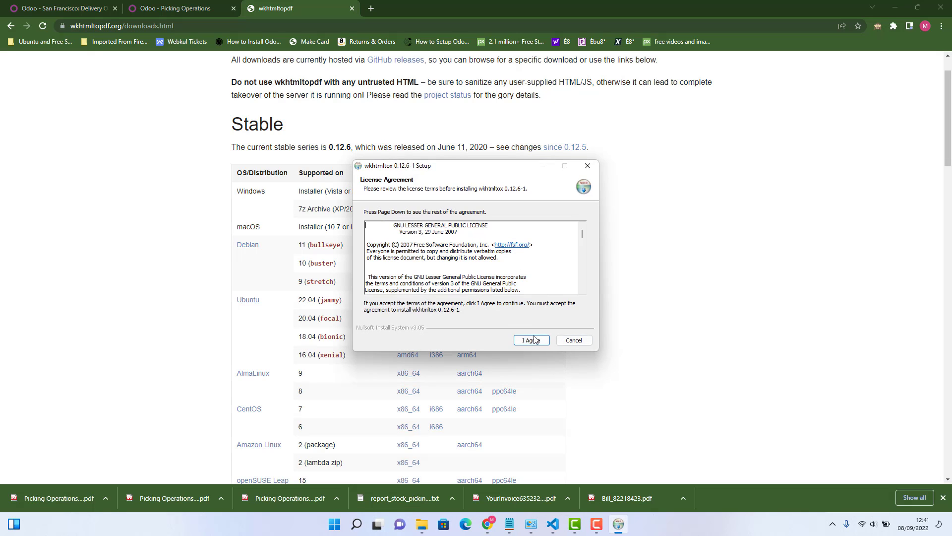
pyautogui.click(530, 339)
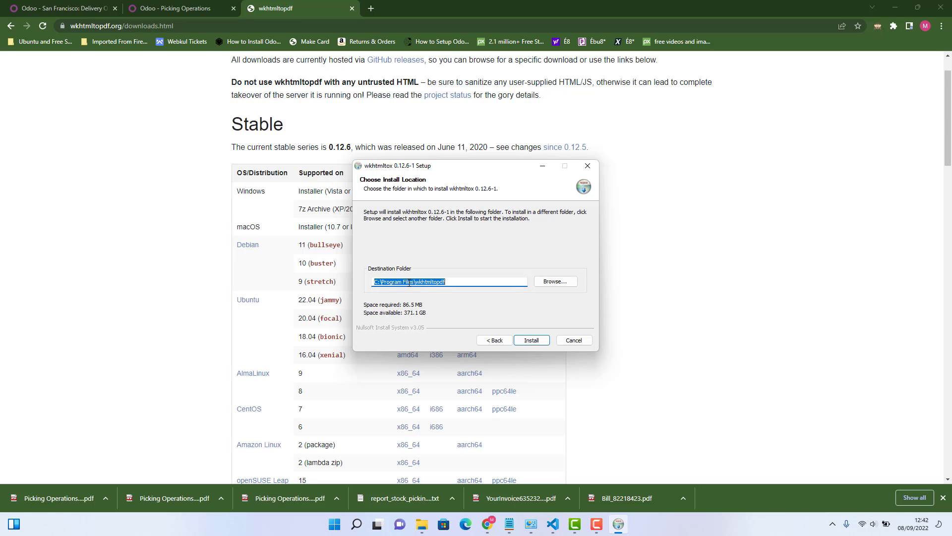
pyautogui.moveTo(438, 289)
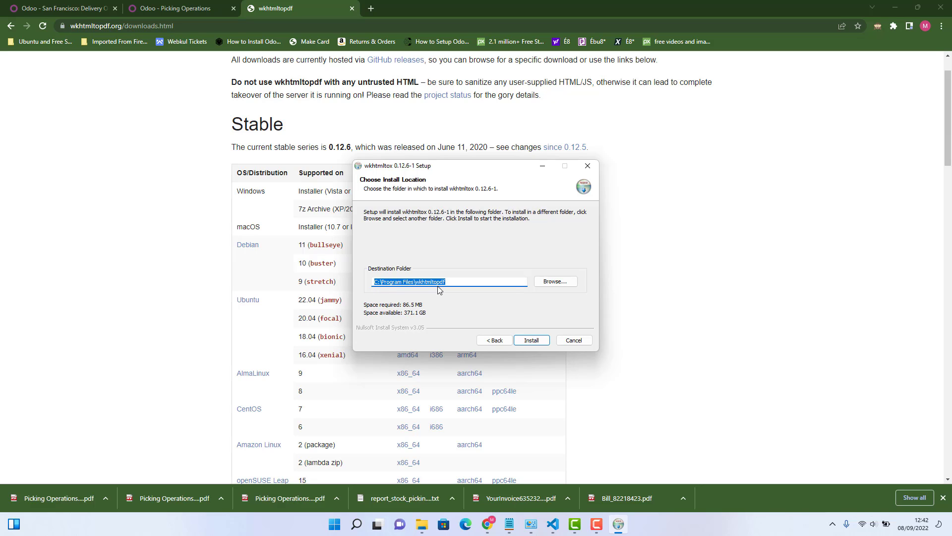
pyautogui.moveTo(508, 353)
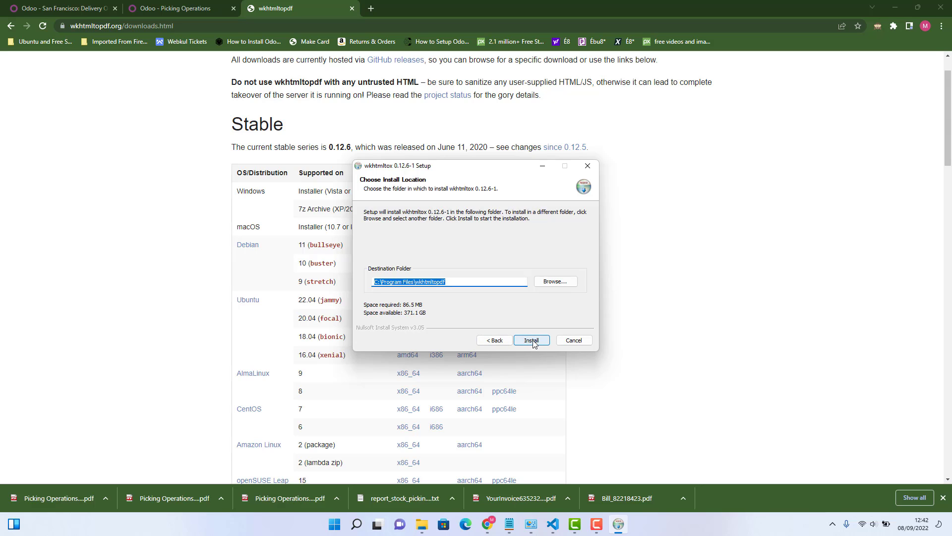
pyautogui.moveTo(572, 339)
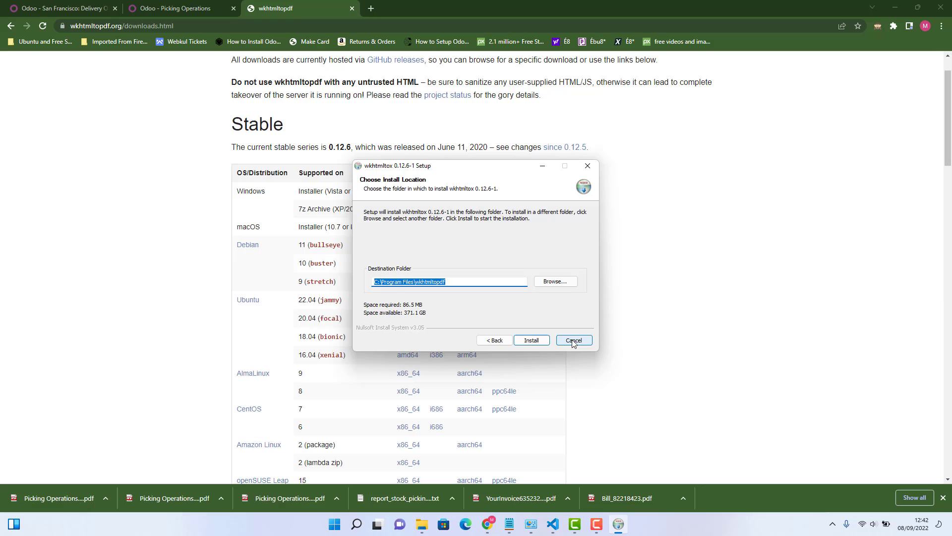
pyautogui.click(573, 340)
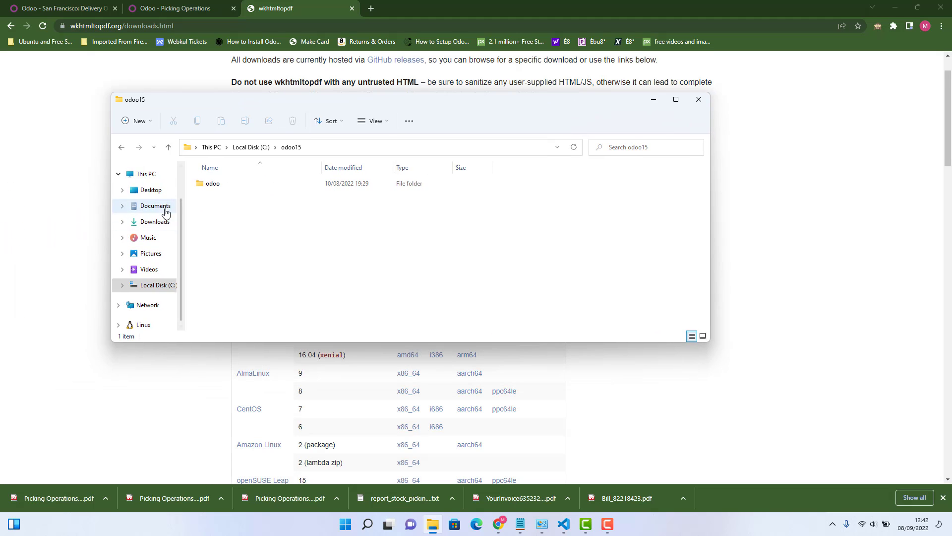
# Step: Browse to C:\Program Files\wkhtmltopdf\bin showing wkhtmltopdf and wkhtmltoimage
pyautogui.click(156, 284)
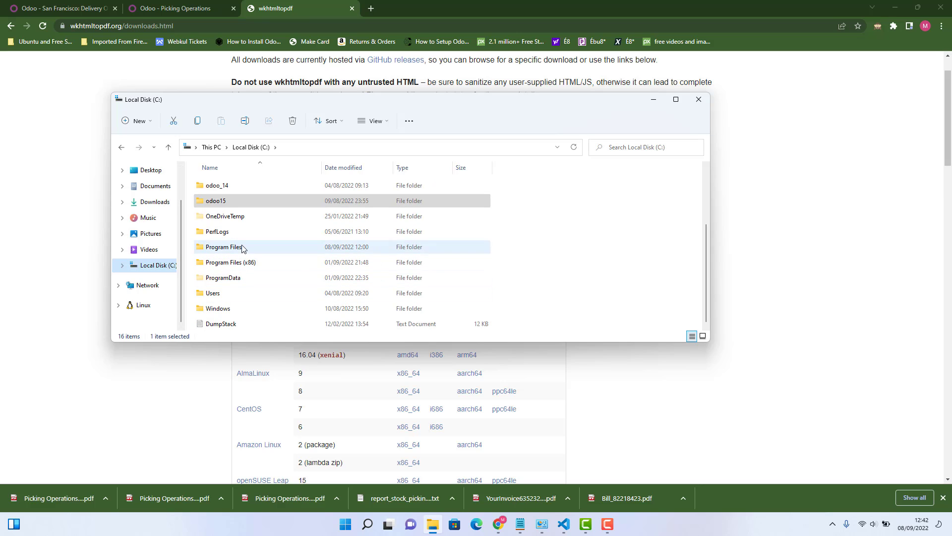
pyautogui.doubleClick(225, 246)
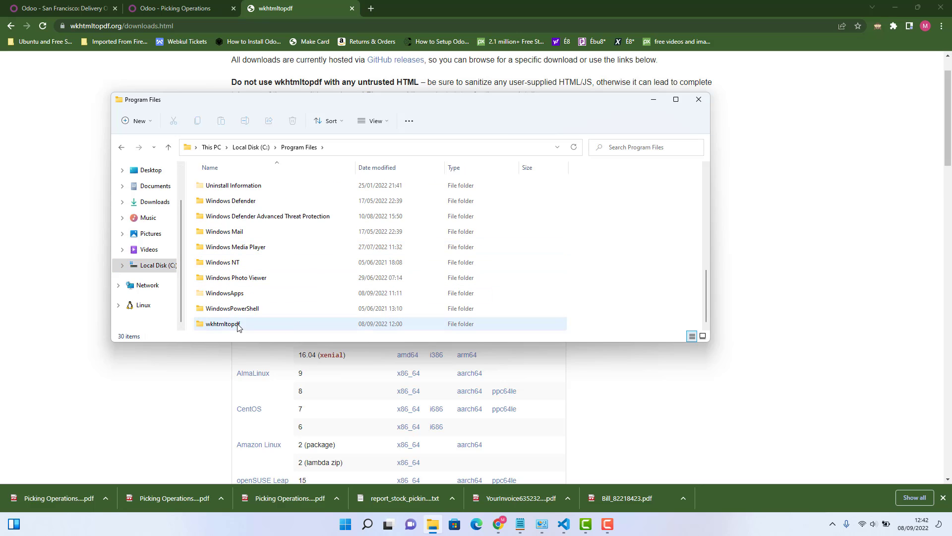
pyautogui.moveTo(226, 328)
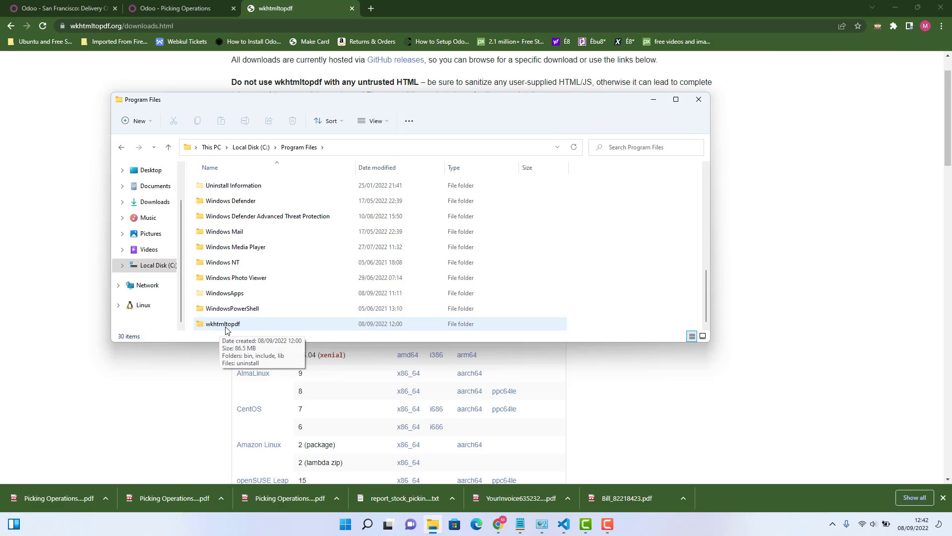
pyautogui.doubleClick(222, 323)
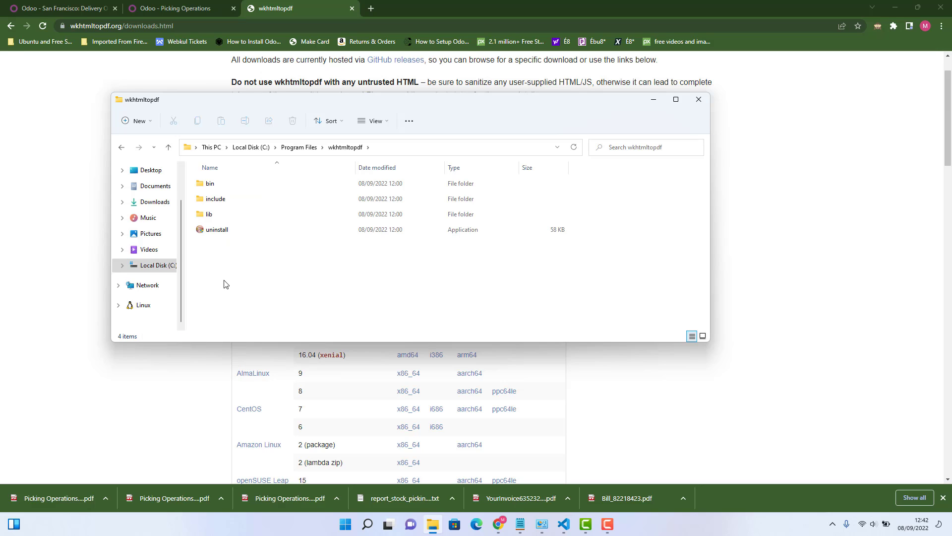
pyautogui.click(209, 182)
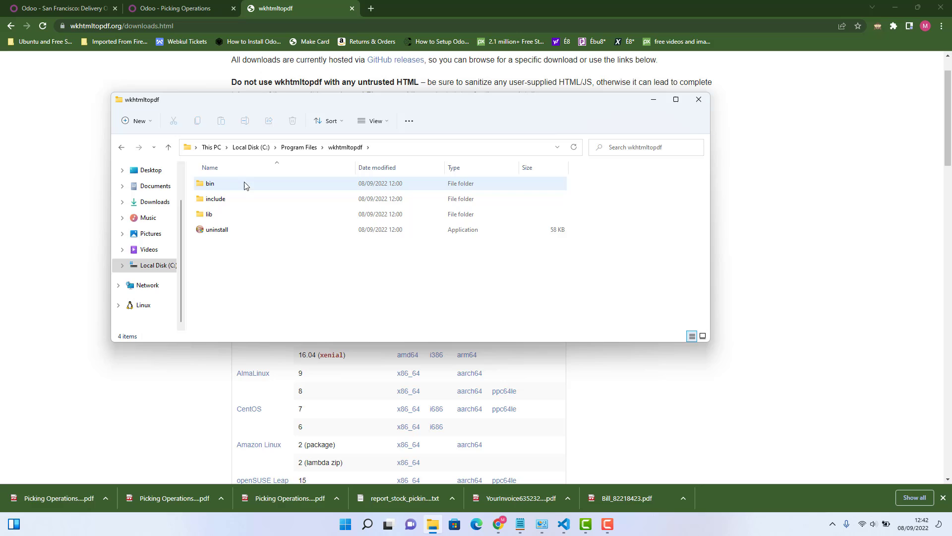
pyautogui.doubleClick(209, 183)
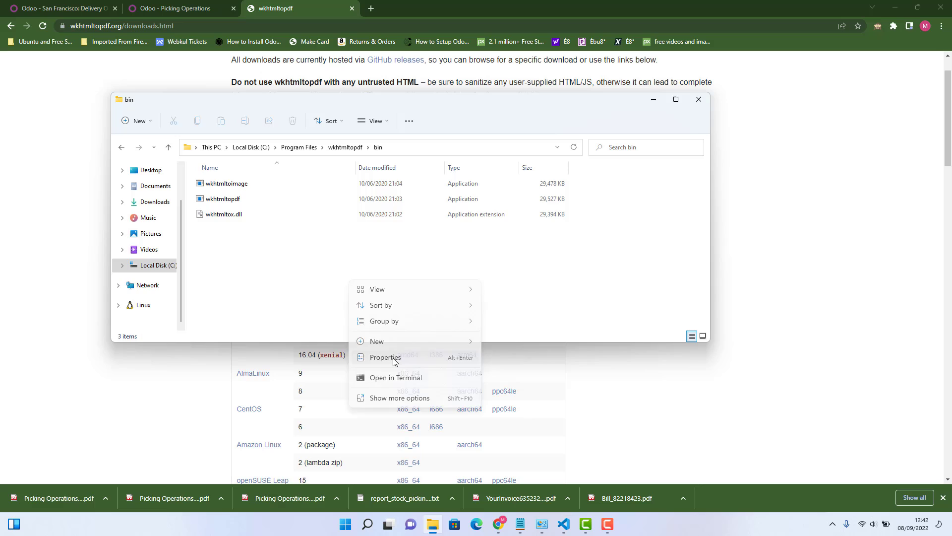
# Step: Check the bin folder's location in its properties, then close File Explorer back to the downloads page
pyautogui.click(385, 357)
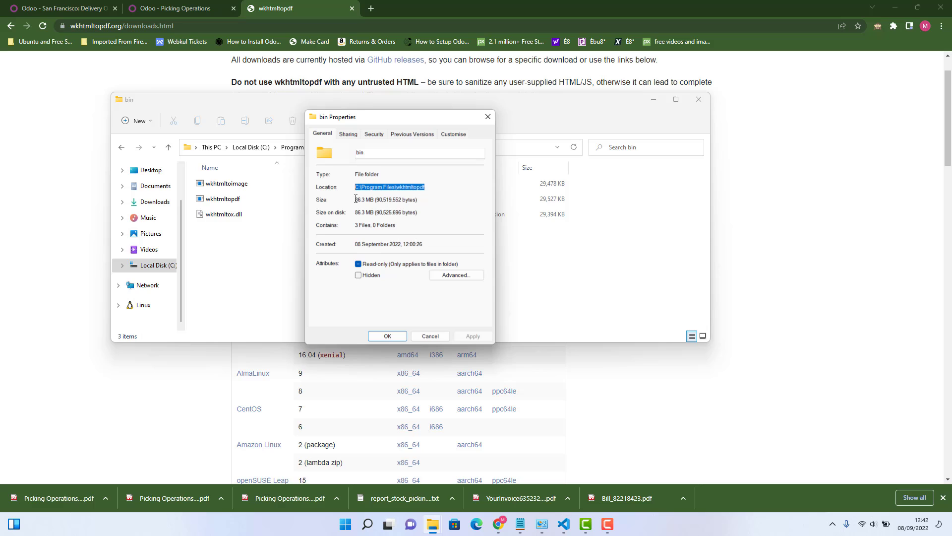
pyautogui.click(429, 336)
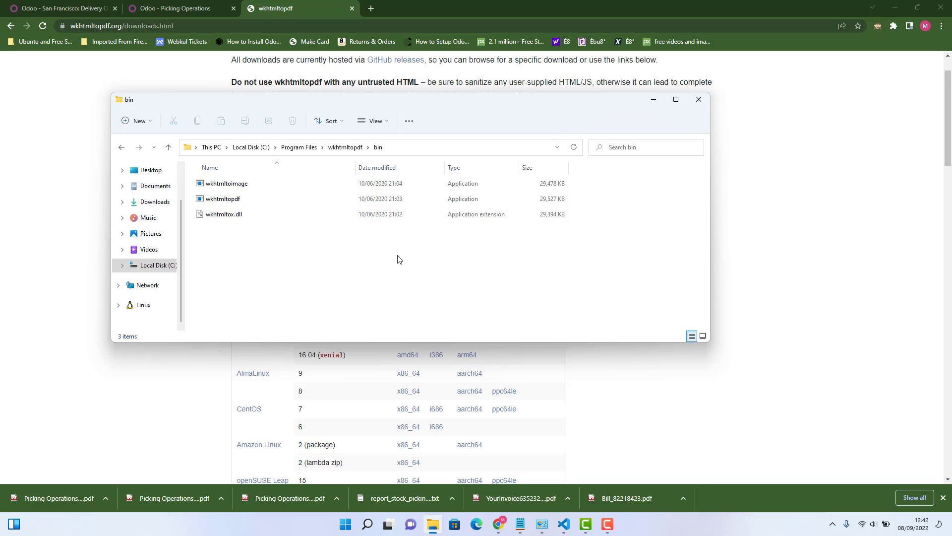
pyautogui.moveTo(331, 266)
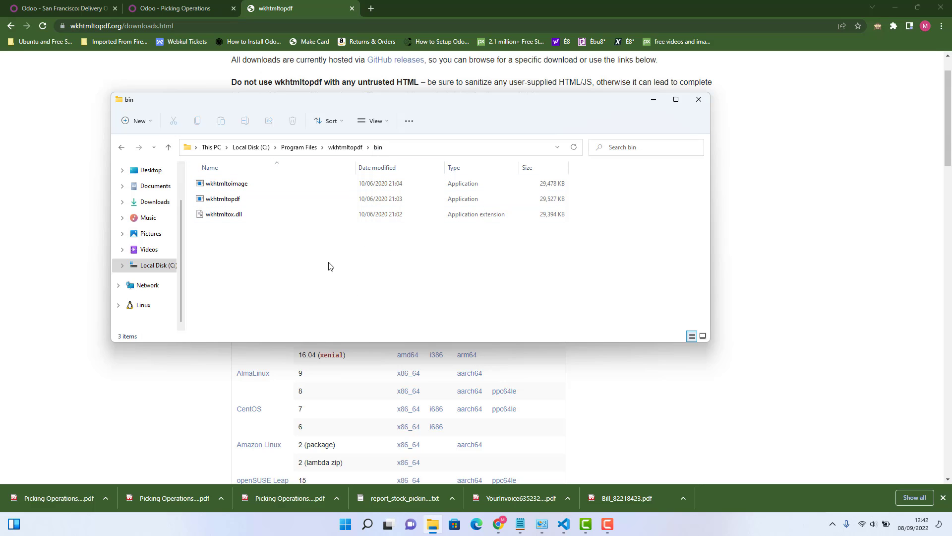
pyautogui.moveTo(699, 99)
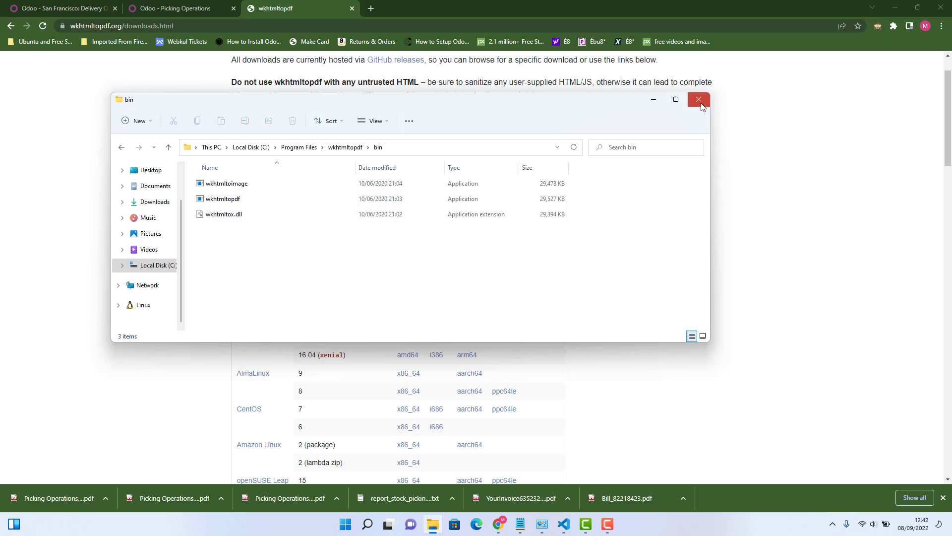
pyautogui.click(697, 99)
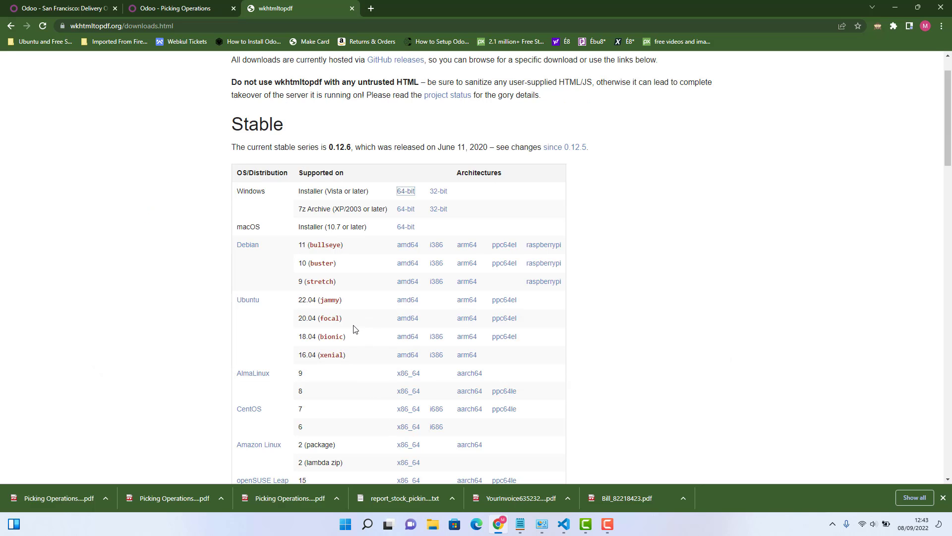
pyautogui.moveTo(307, 336)
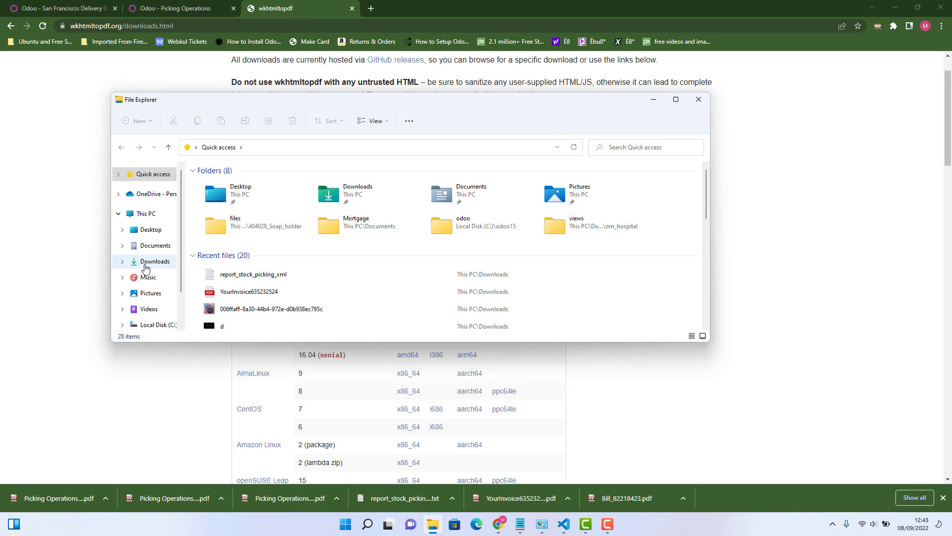
pyautogui.click(698, 99)
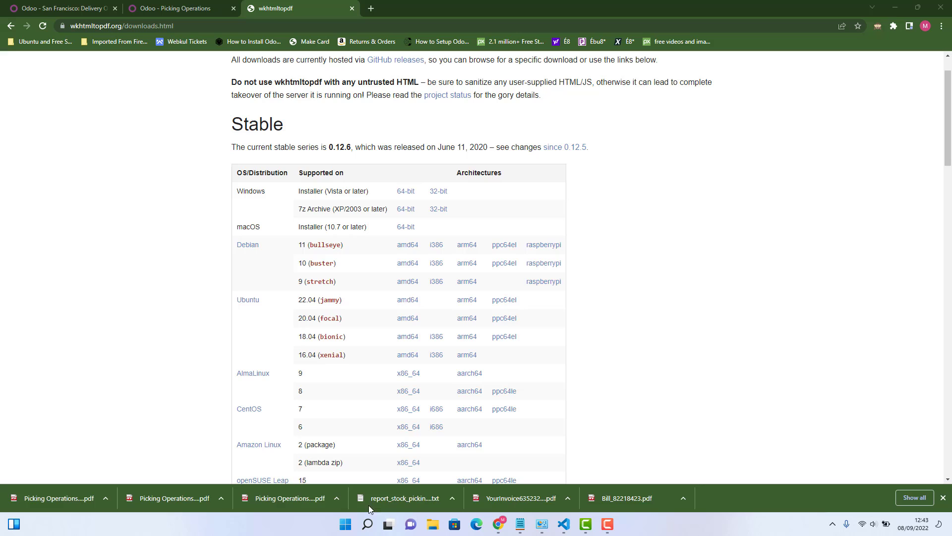
# Step: Launch Control Panel from Start and open System, maximizing the Settings About page
pyautogui.click(344, 524)
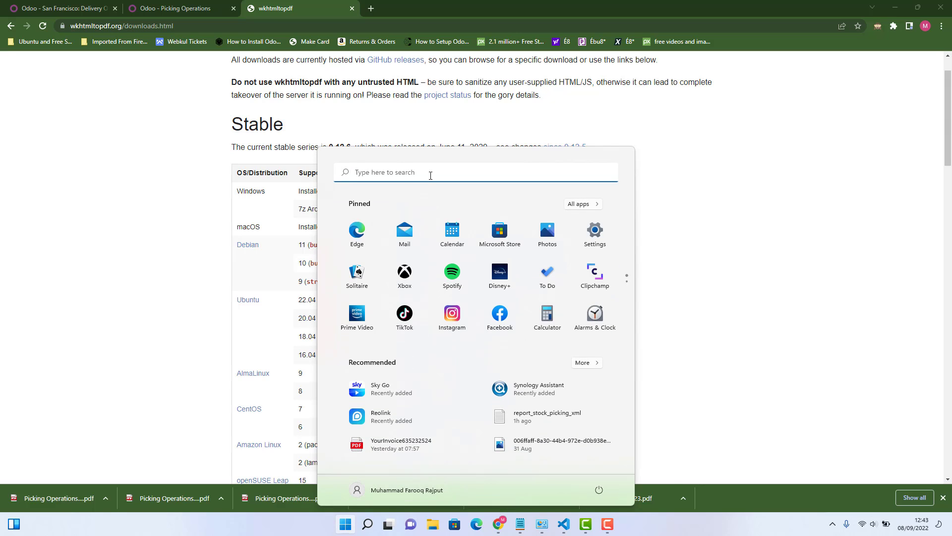
pyautogui.write('control Panel')
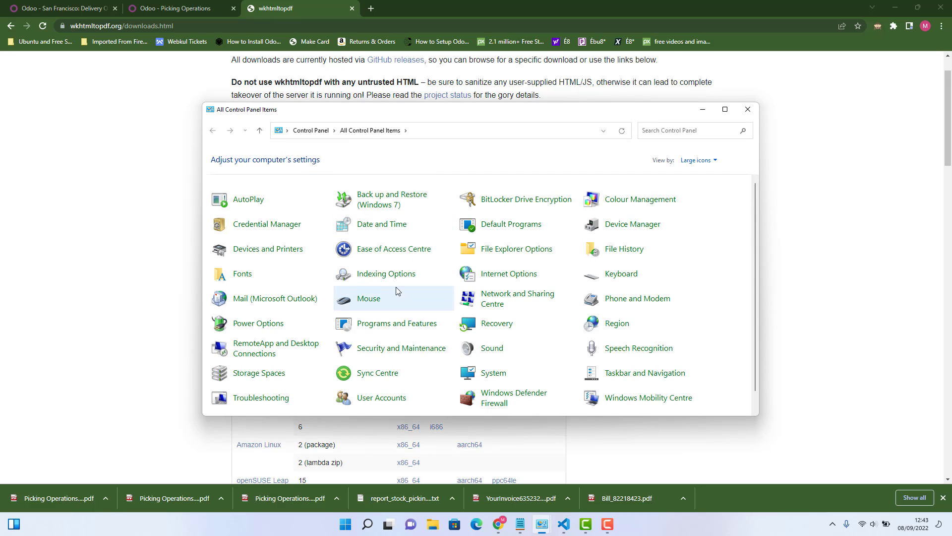
pyautogui.scroll(-3)
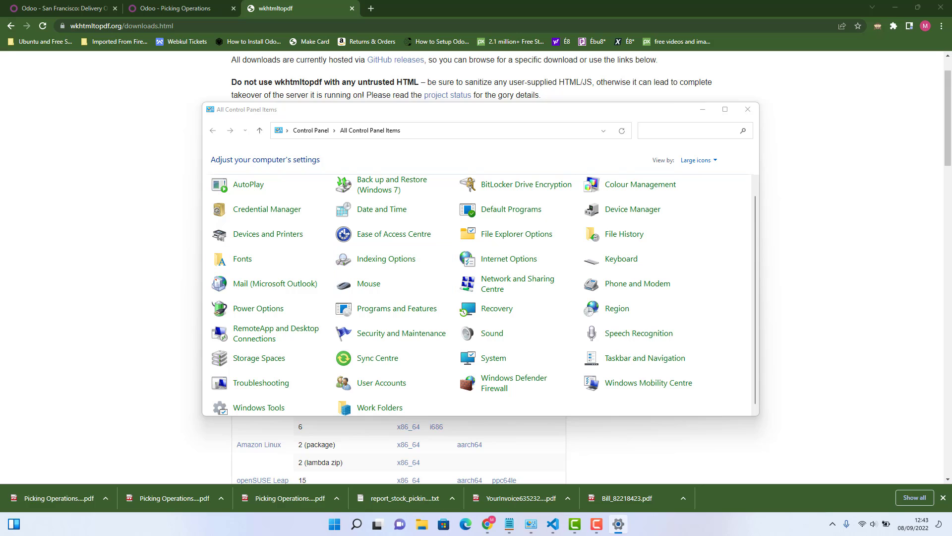
pyautogui.click(493, 358)
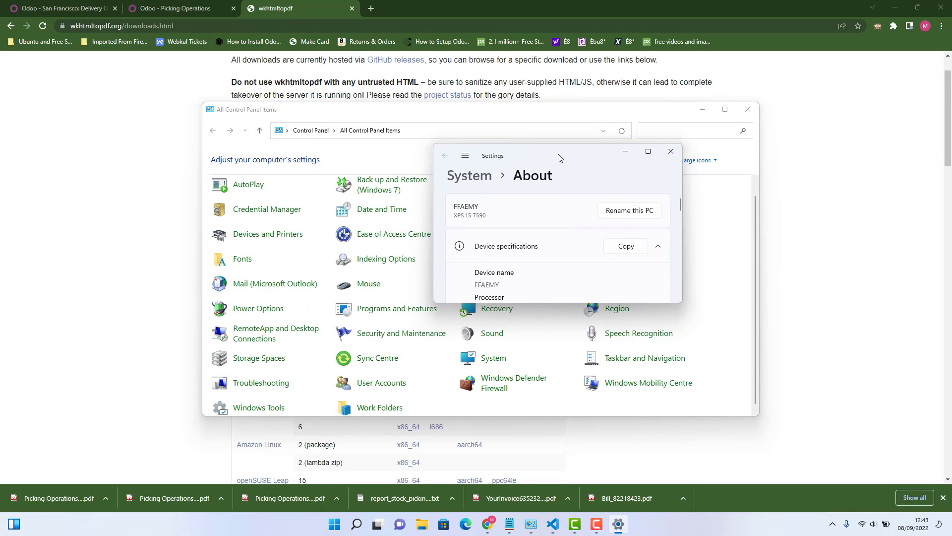
pyautogui.click(647, 150)
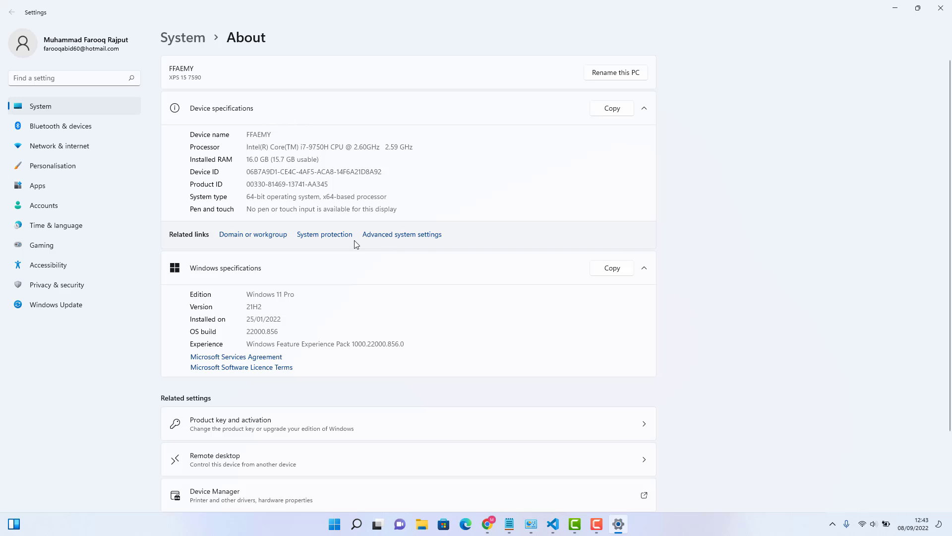
# Step: Reach Environment Variables via Advanced system settings and scroll to the system Path variable
pyautogui.click(401, 234)
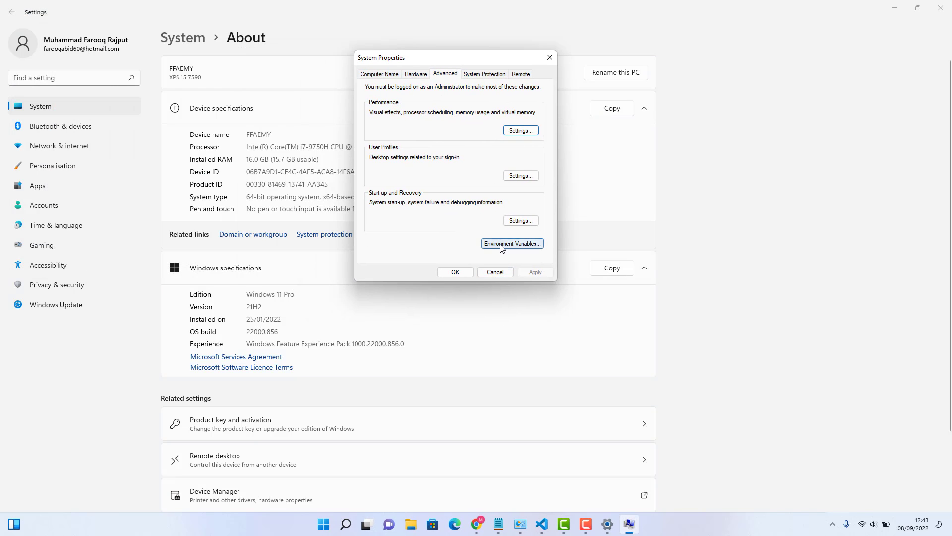
pyautogui.click(511, 243)
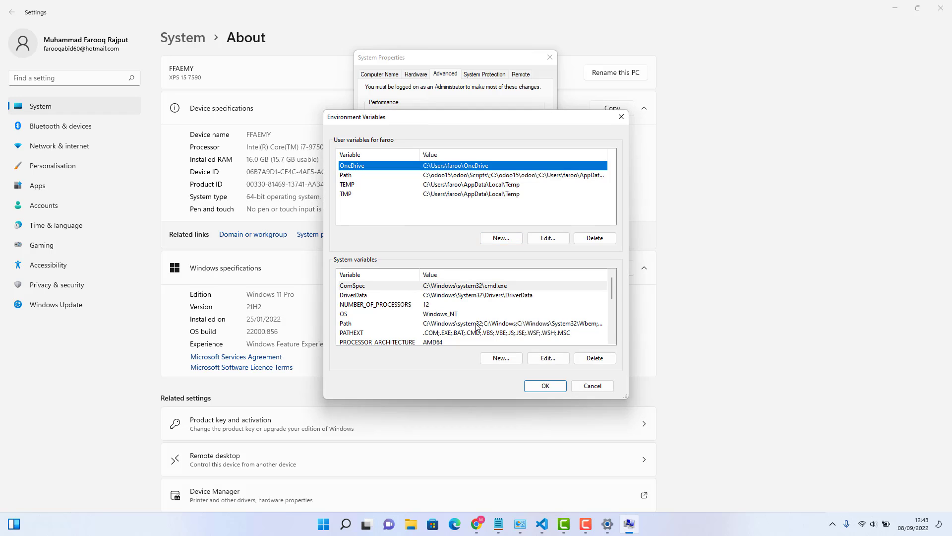
pyautogui.scroll(-3)
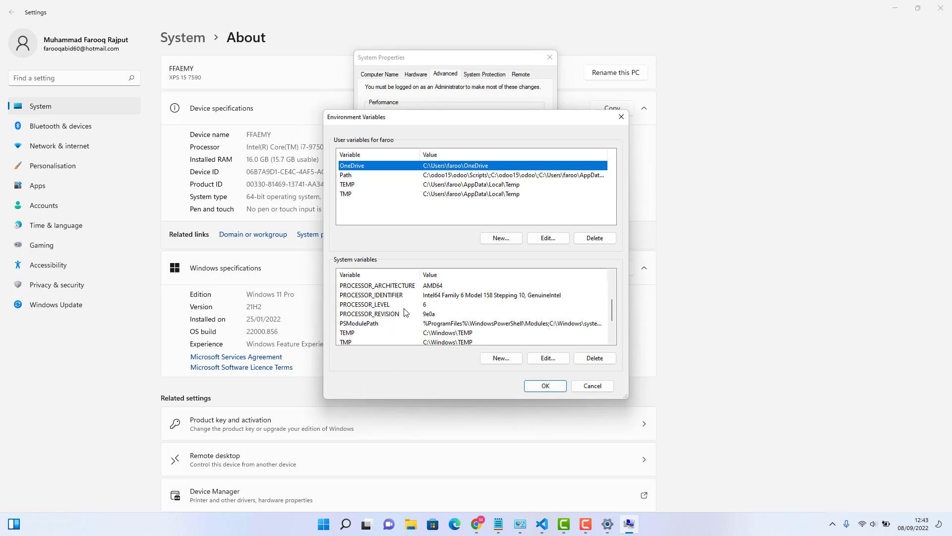
pyautogui.moveTo(341, 264)
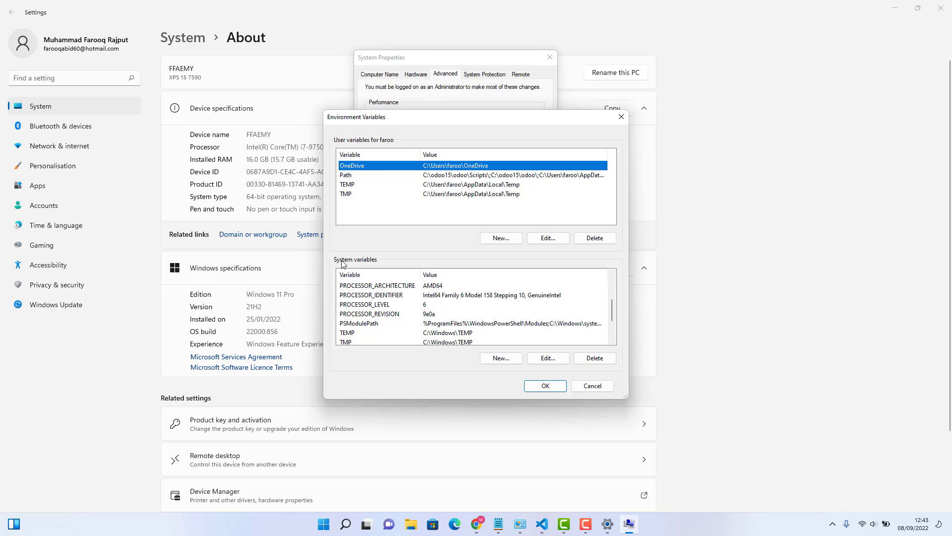
pyautogui.moveTo(364, 265)
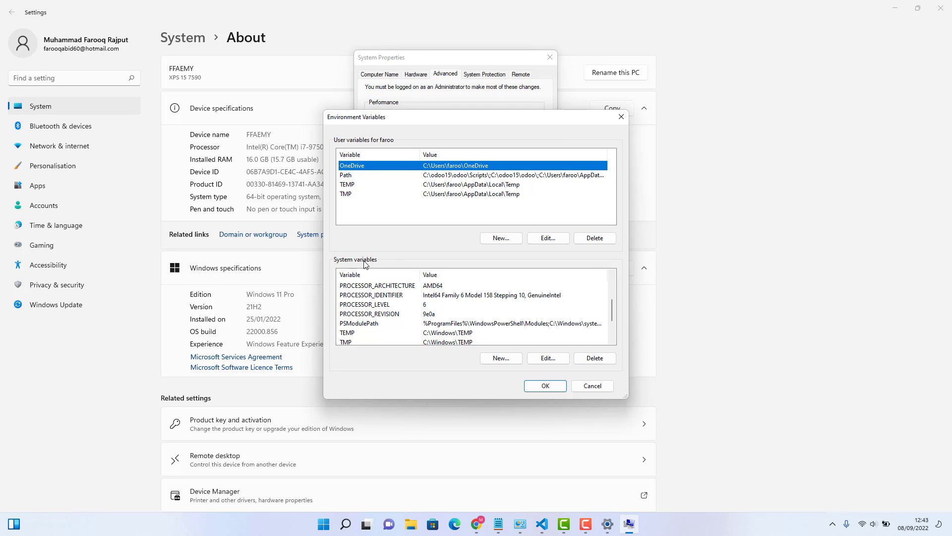
pyautogui.scroll(-3)
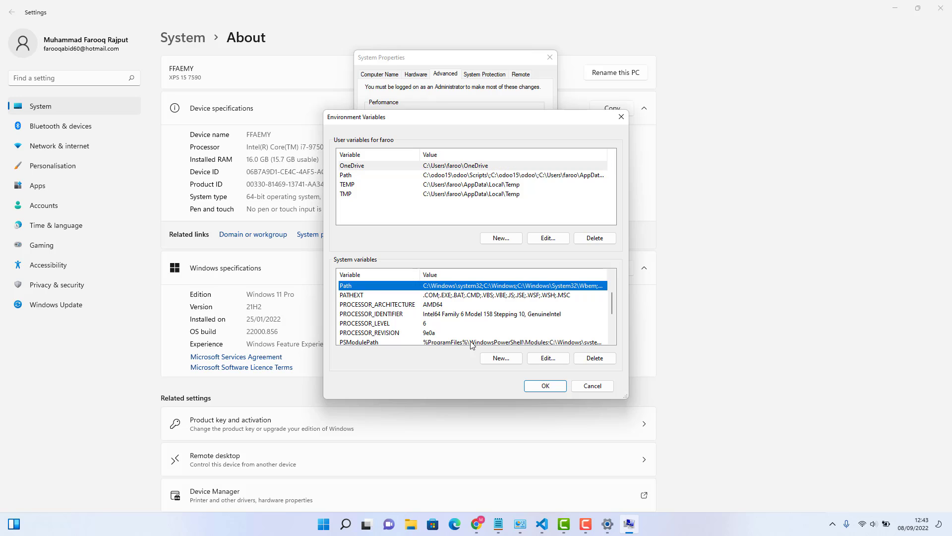
pyautogui.moveTo(379, 288)
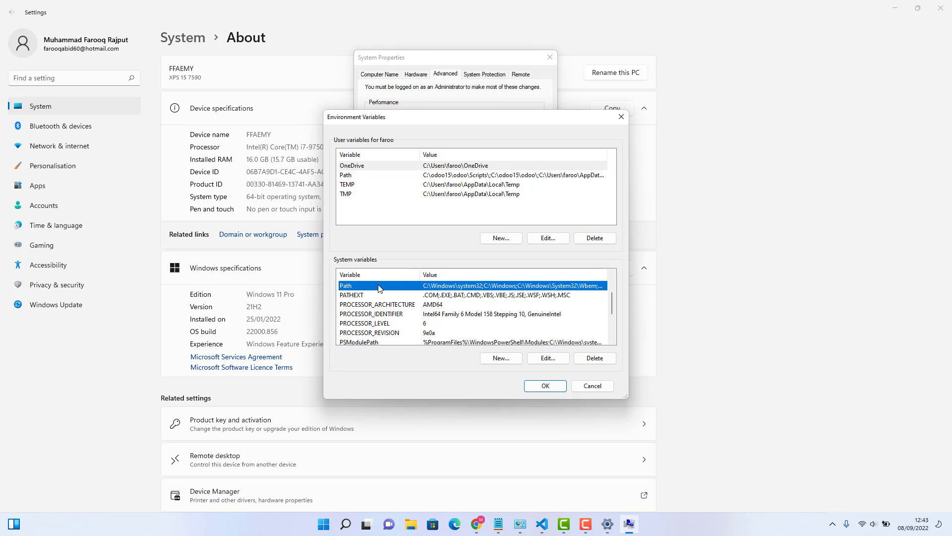
# Step: Add C:\Program Files\wkhtmltopdf\bin as a new system Path entry and confirm it
pyautogui.click(545, 358)
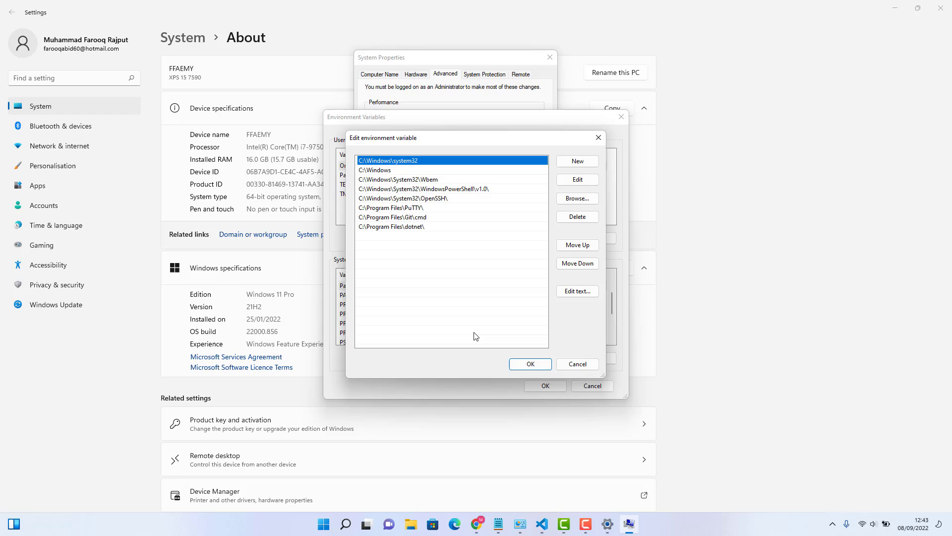
pyautogui.moveTo(466, 328)
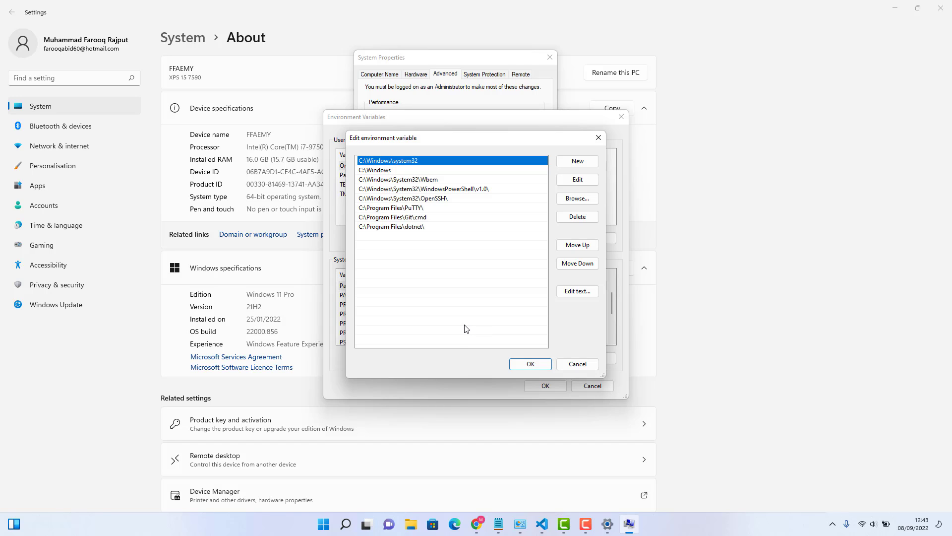
pyautogui.moveTo(577, 161)
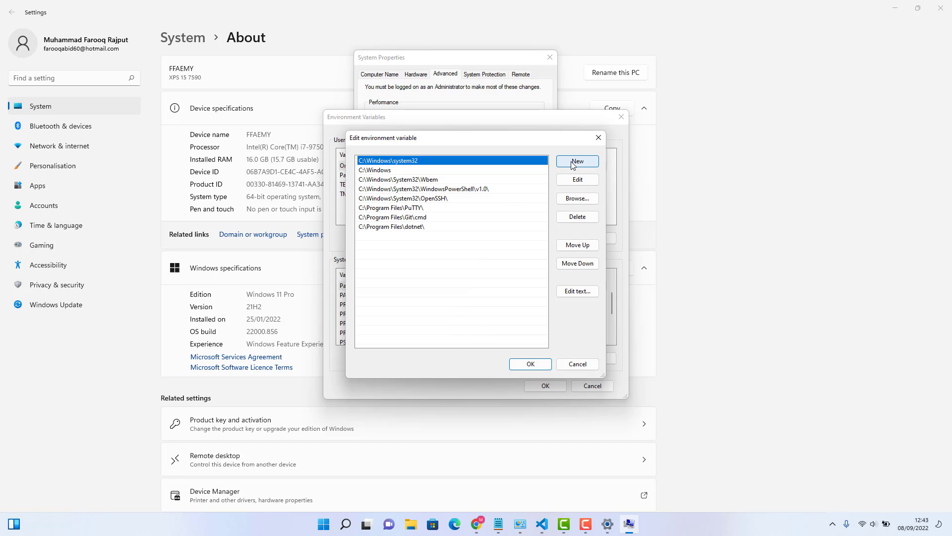
pyautogui.click(575, 160)
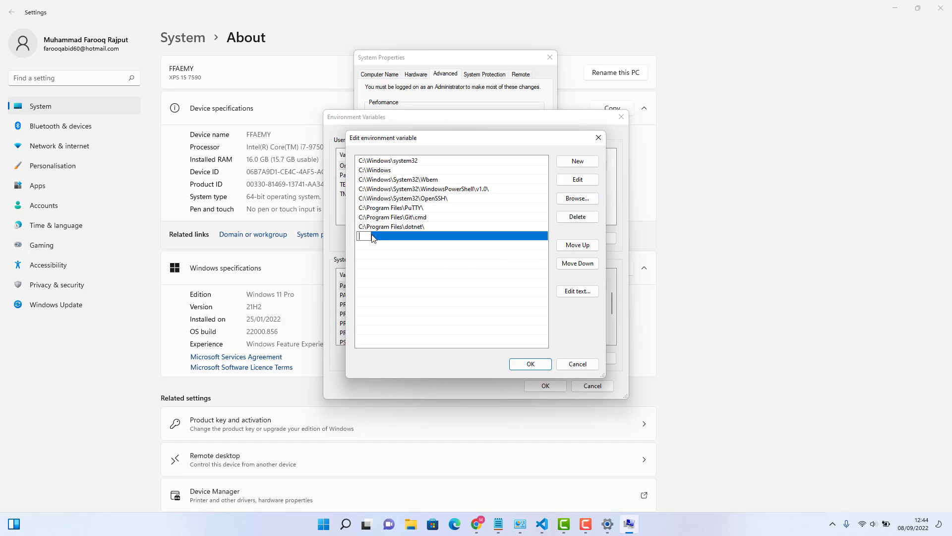
pyautogui.write('C:\\Program Files\\wkhtmltopdf')
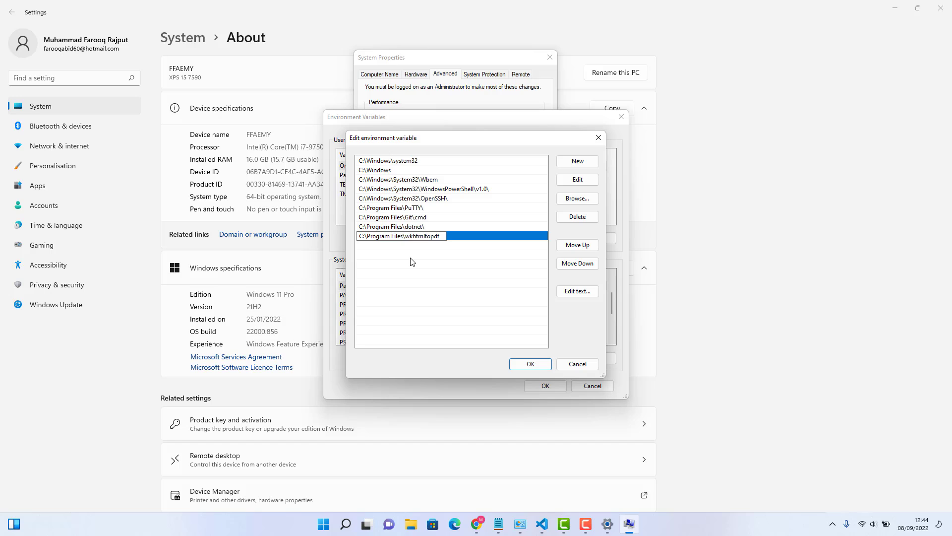
pyautogui.write('\\')
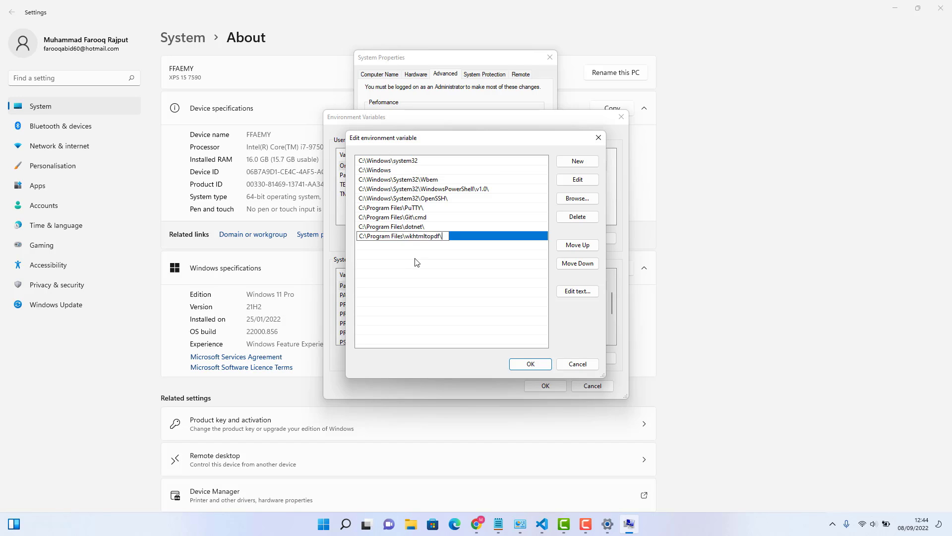
pyautogui.write('bin')
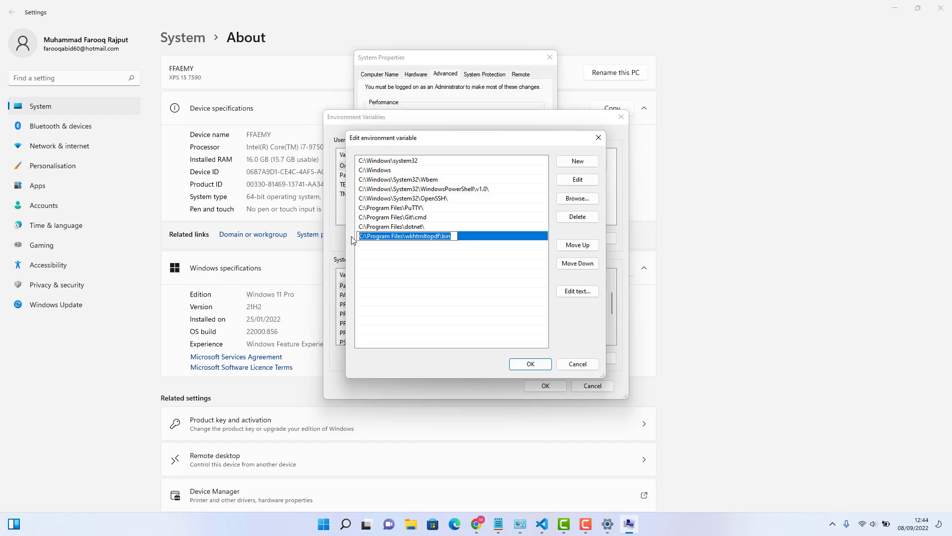
pyautogui.moveTo(415, 245)
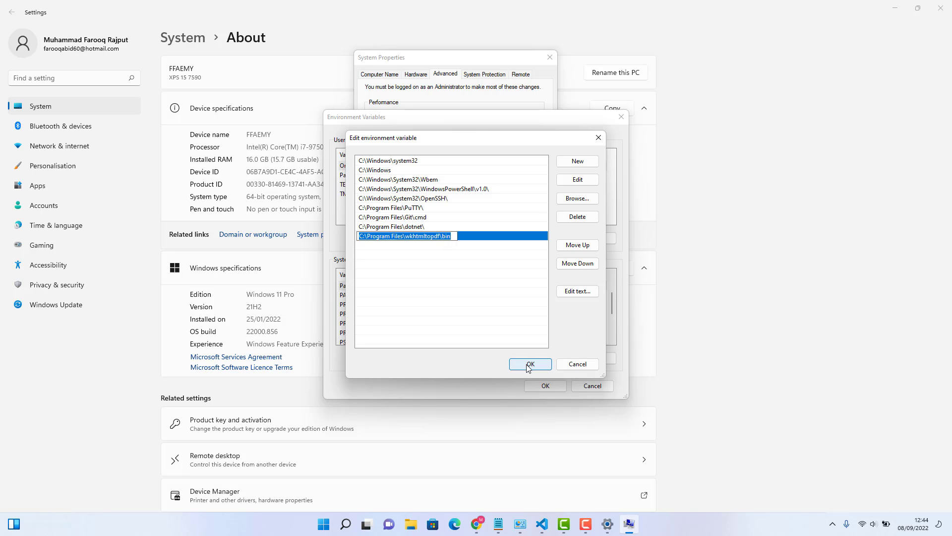
pyautogui.click(528, 364)
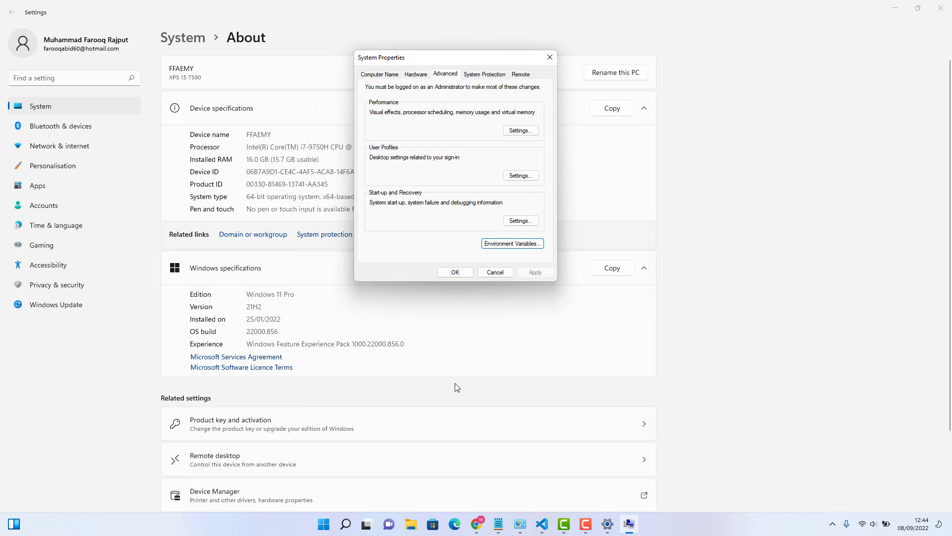
# Step: Confirm System Properties with OK and minimize Settings, returning to the wkhtmltopdf downloads page
pyautogui.click(494, 272)
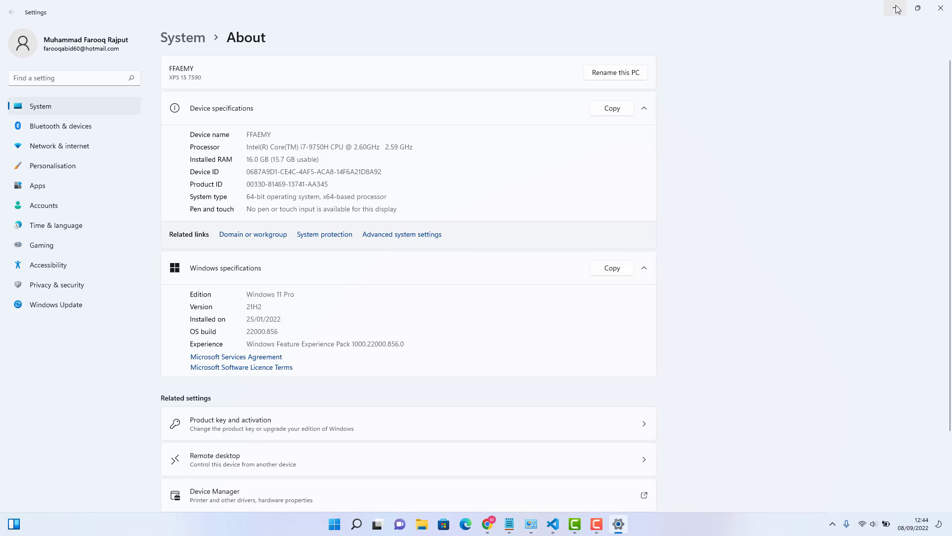
pyautogui.click(940, 8)
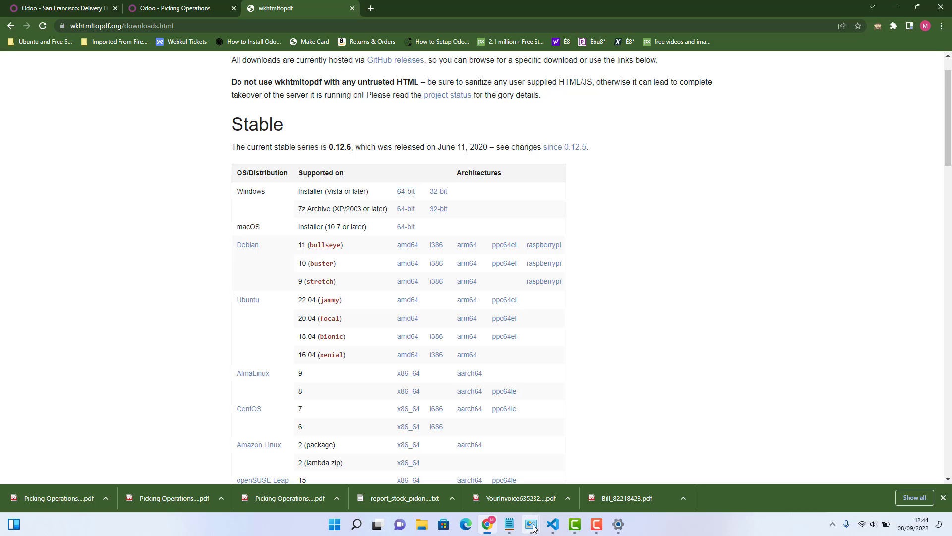
# Step: Bring up odoo.conf from the project tree and start a new line after addons_path
pyautogui.click(530, 523)
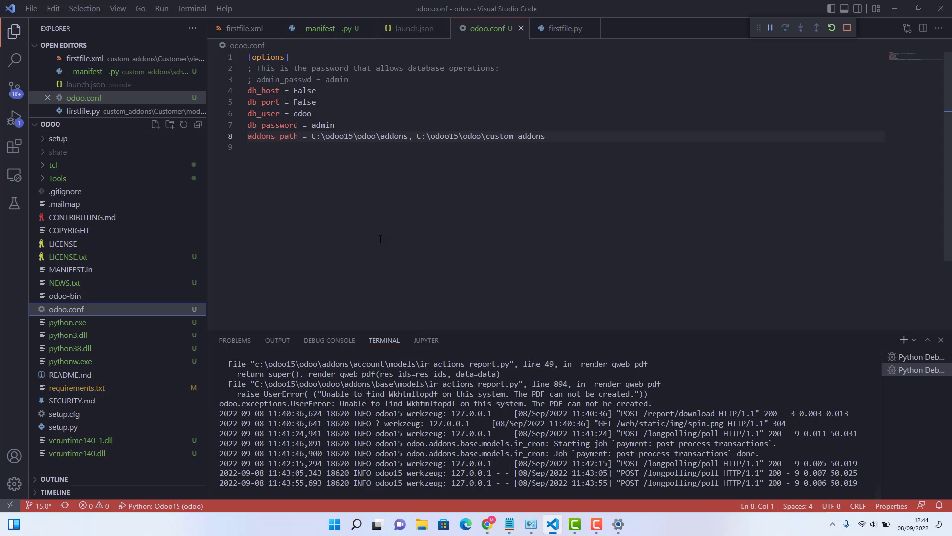
pyautogui.click(323, 28)
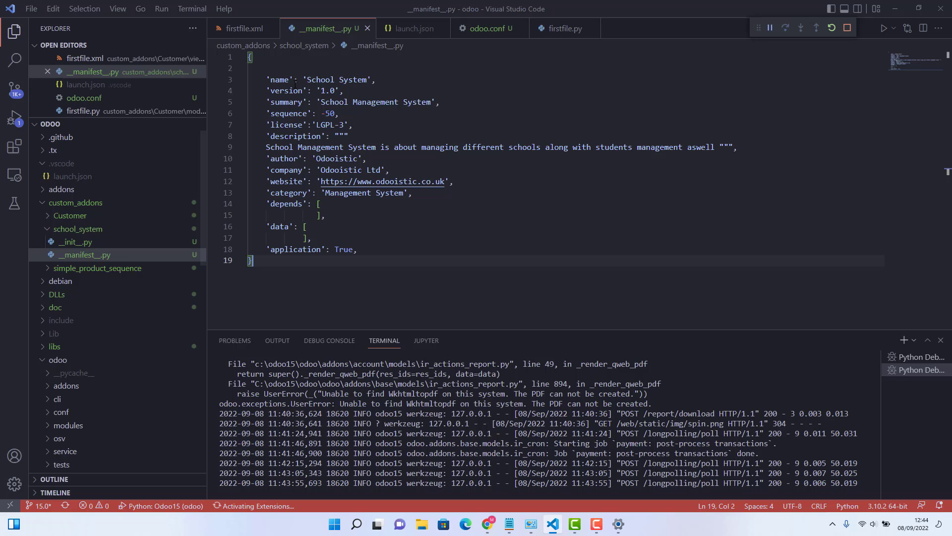
pyautogui.moveTo(78, 229)
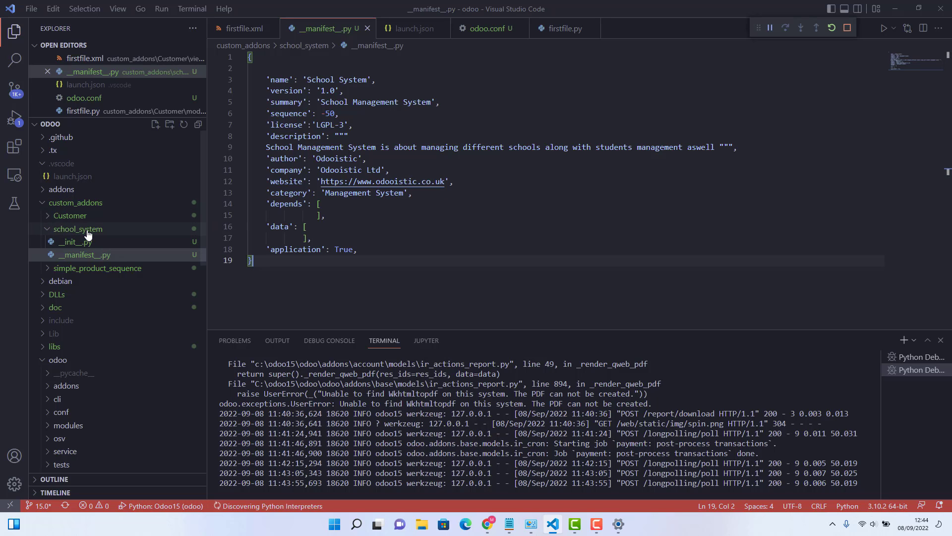
pyautogui.moveTo(139, 273)
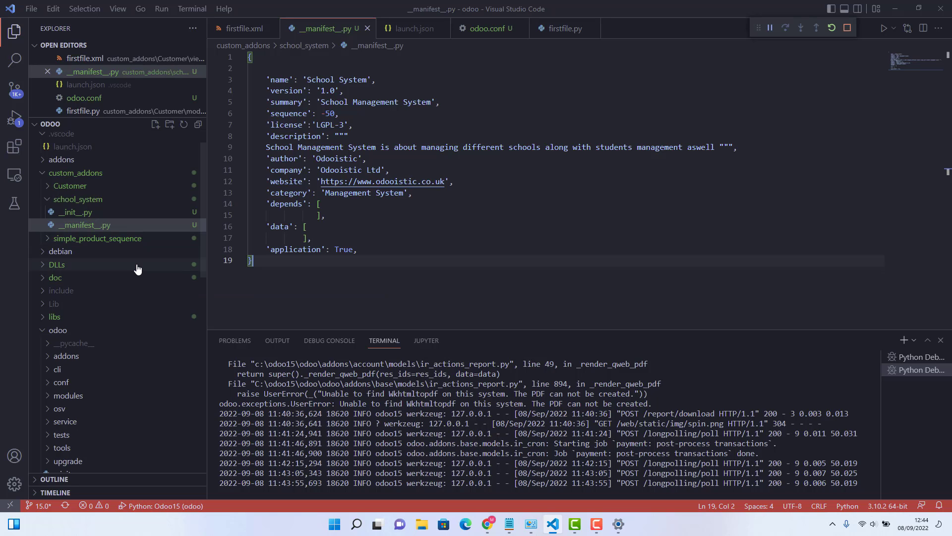
pyautogui.moveTo(137, 265)
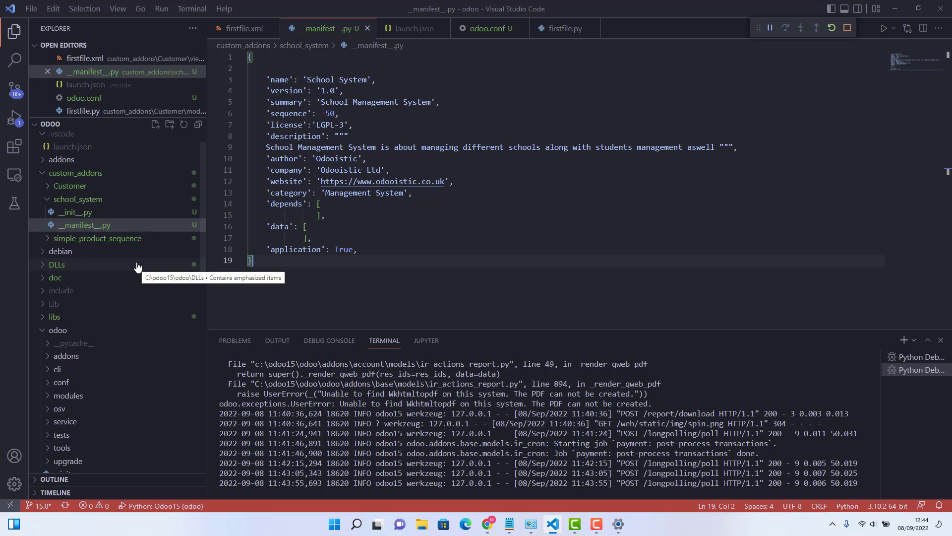
pyautogui.scroll(-3)
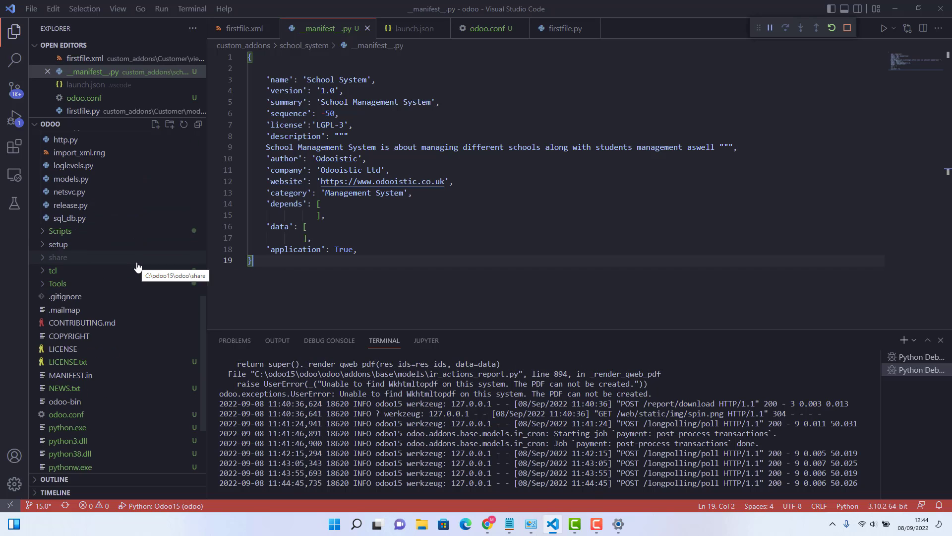
pyautogui.scroll(-3)
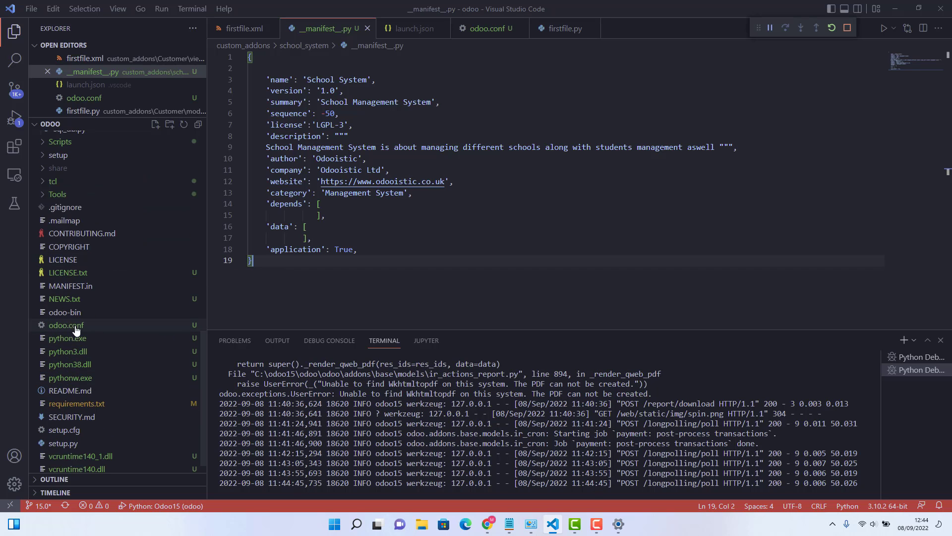
pyautogui.click(65, 325)
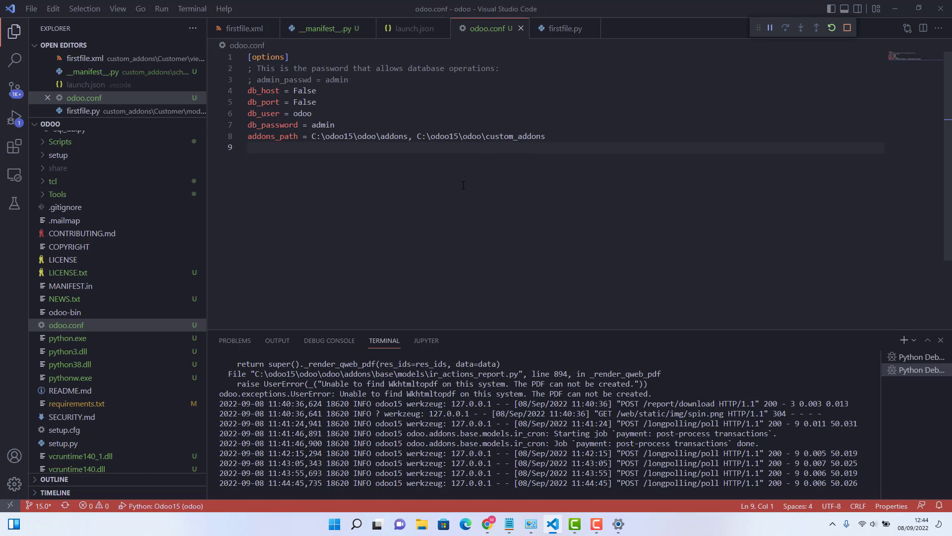
pyautogui.moveTo(277, 187)
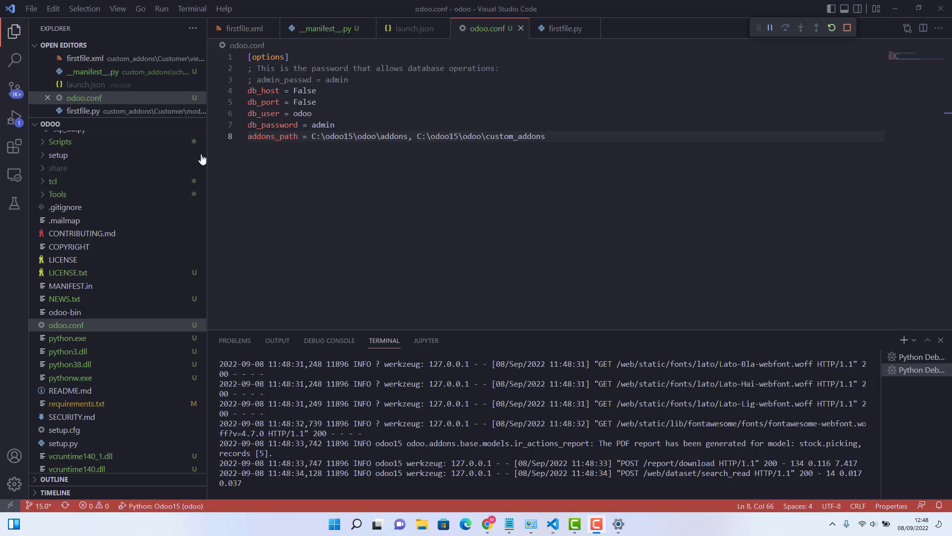
pyautogui.moveTo(329, 193)
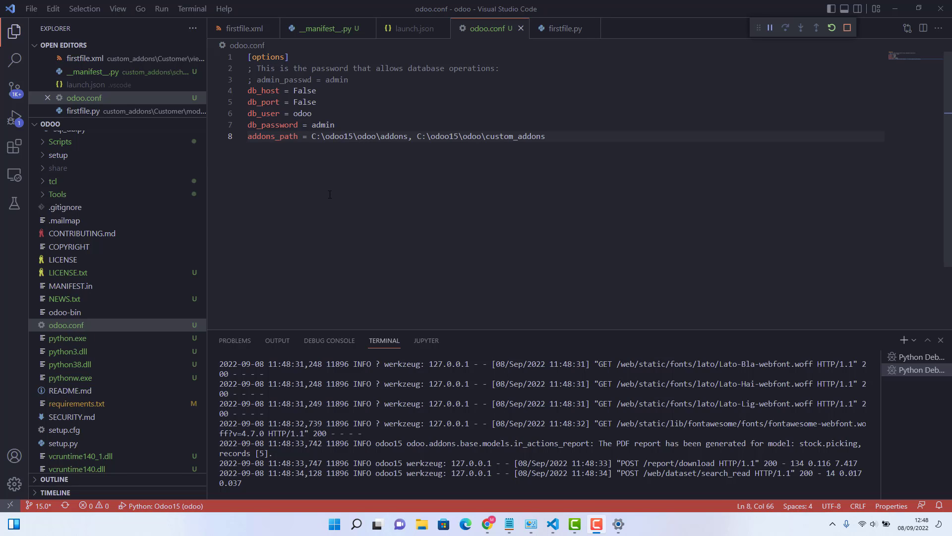
pyautogui.press('Return')
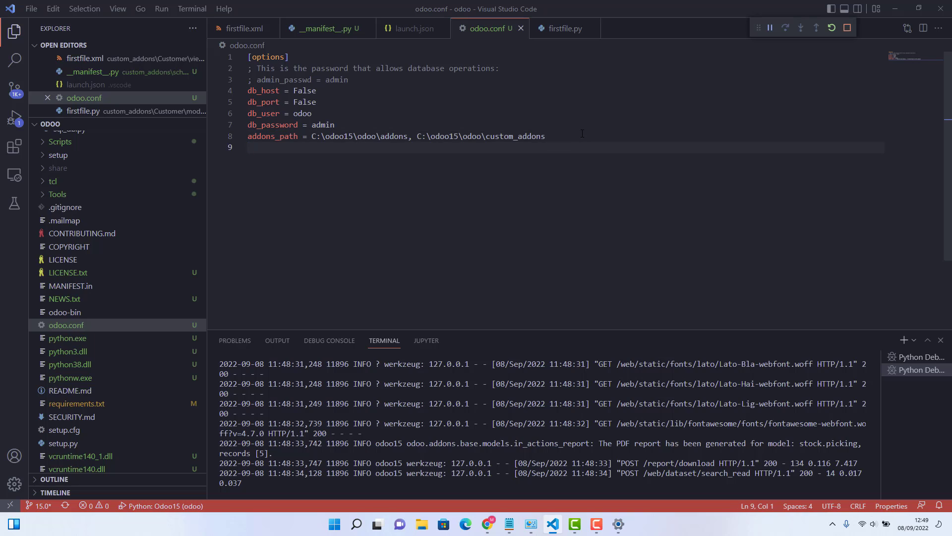
# Step: Add the line bin_path = C:\Program Files\wkhtmltopdf\bin to odoo.conf
pyautogui.write('bin_')
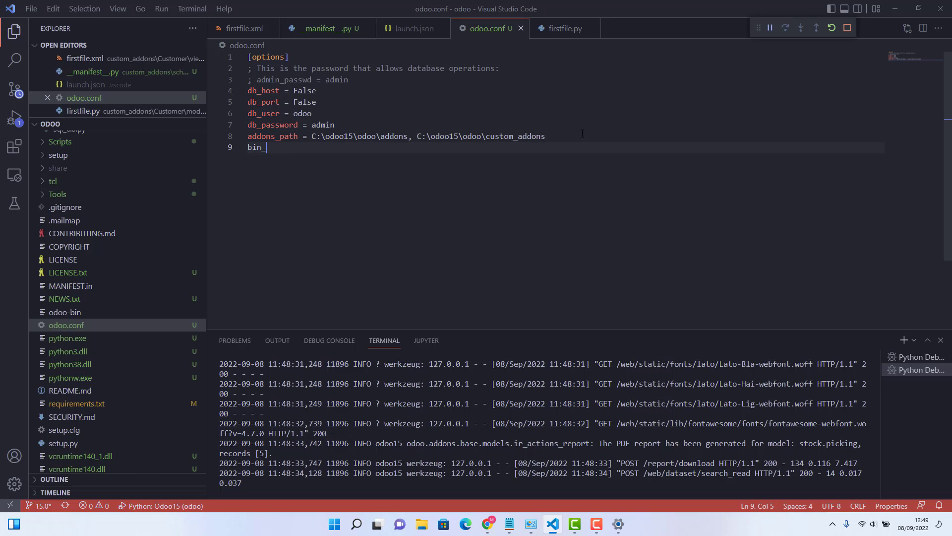
pyautogui.write('path =')
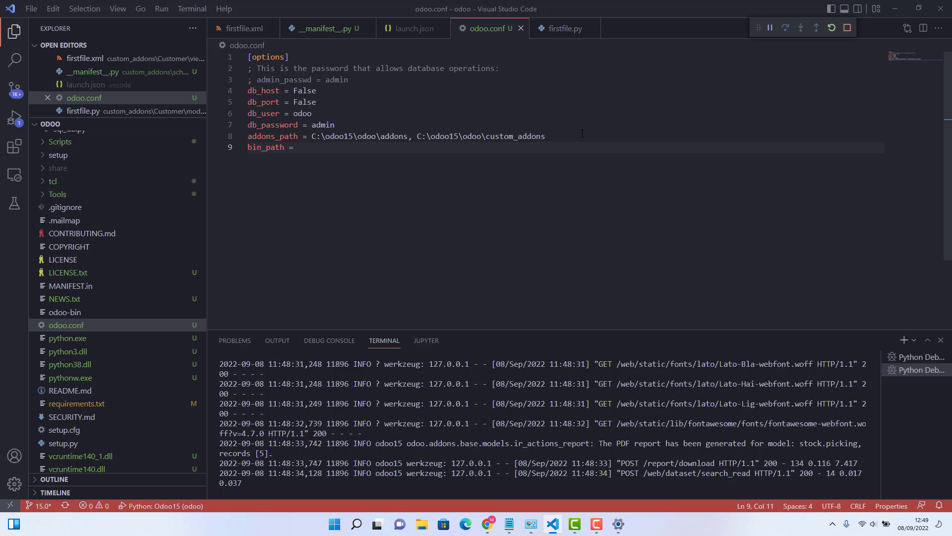
pyautogui.write('C:\\Program Files\\wkhtmltopdf')
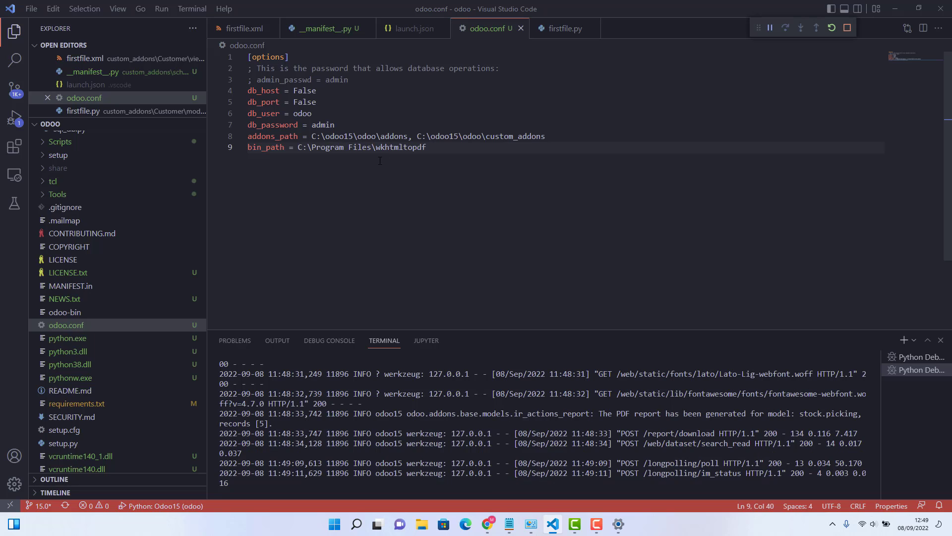
pyautogui.moveTo(455, 166)
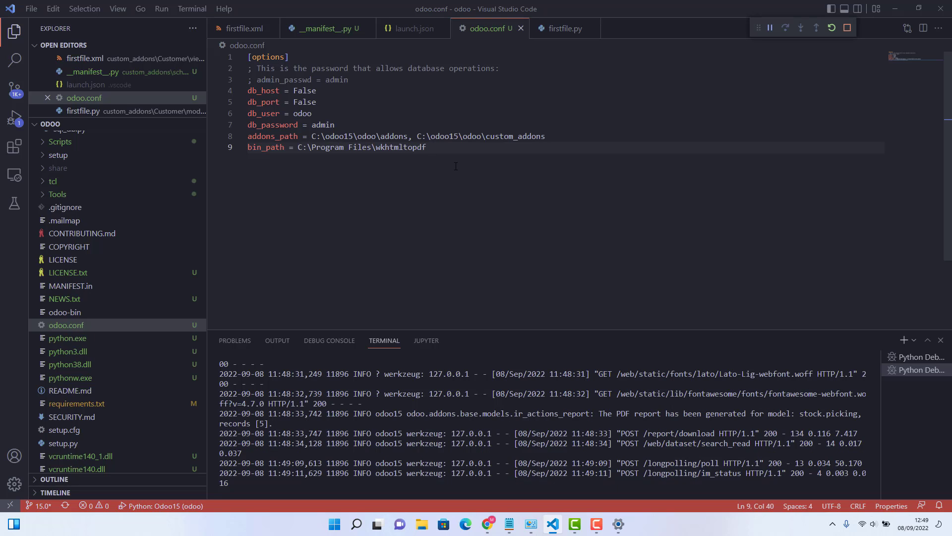
pyautogui.write('\\bin')
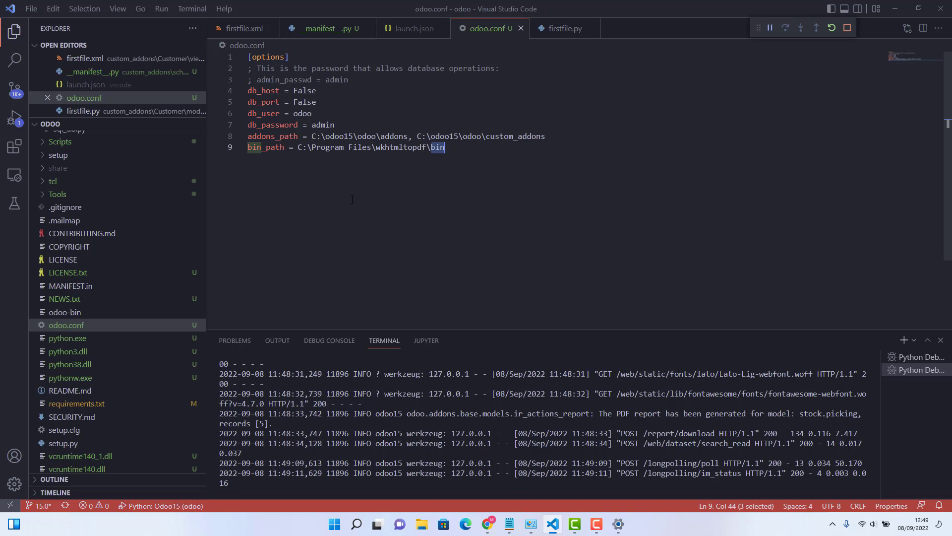
# Step: Restart the Odoo server with the new bin_path and return to the Odoo Inventory list
pyautogui.click(622, 184)
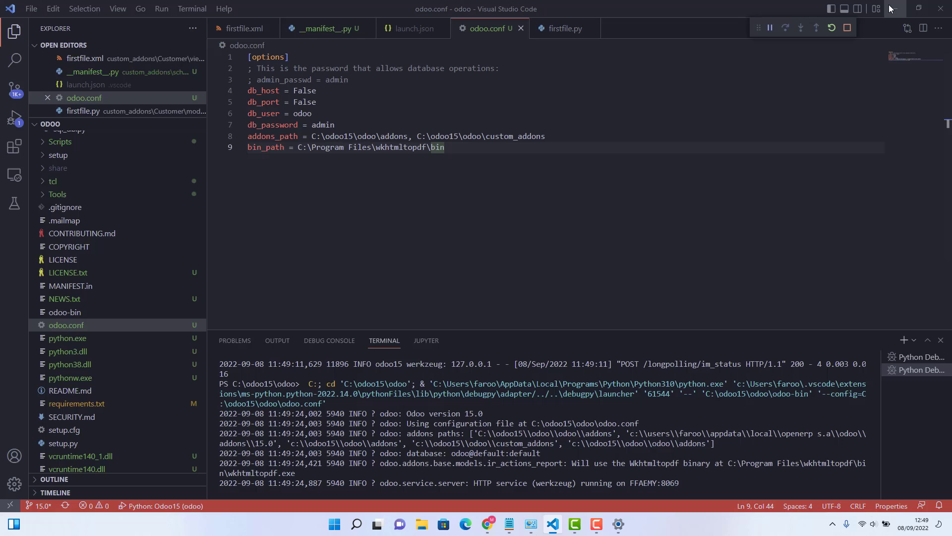
pyautogui.click(487, 524)
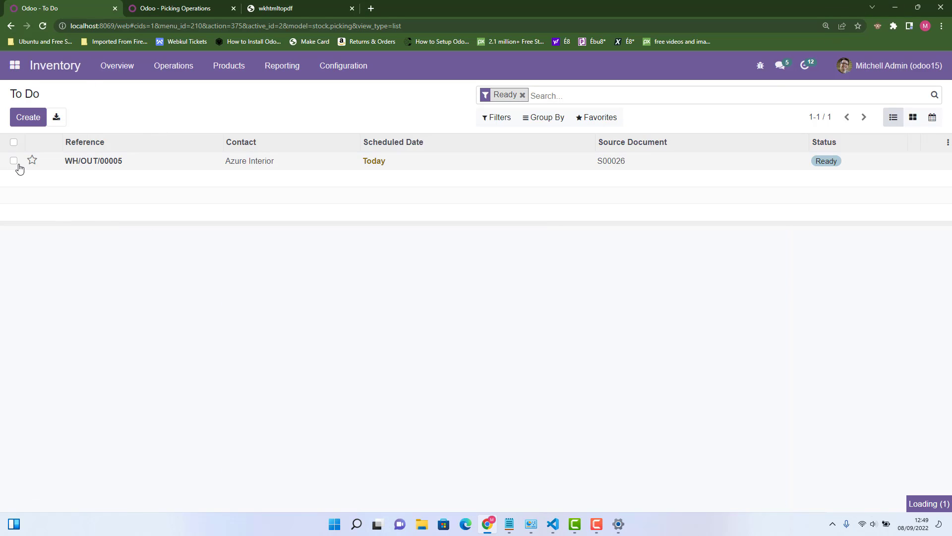
# Step: From Inventory Overview, list the delivery orders waiting to be processed
pyautogui.click(94, 161)
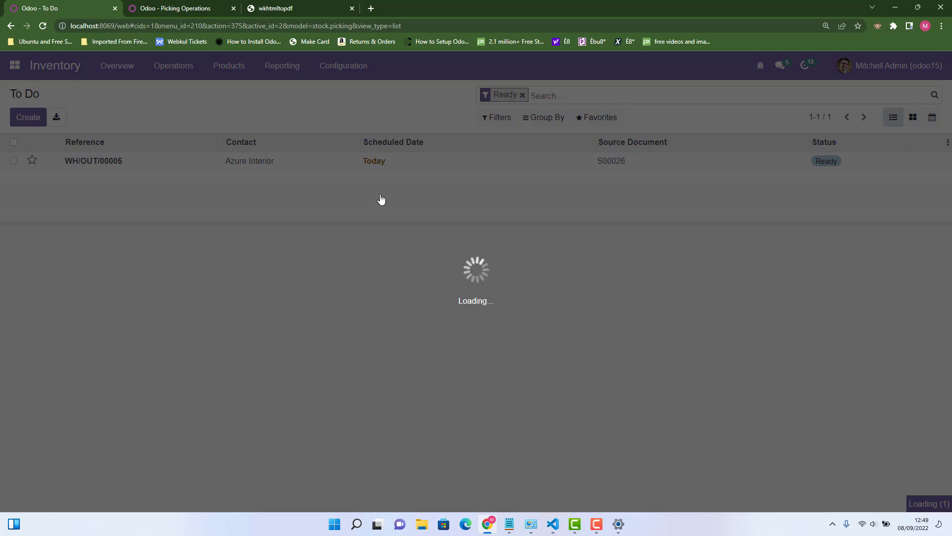
pyautogui.click(117, 66)
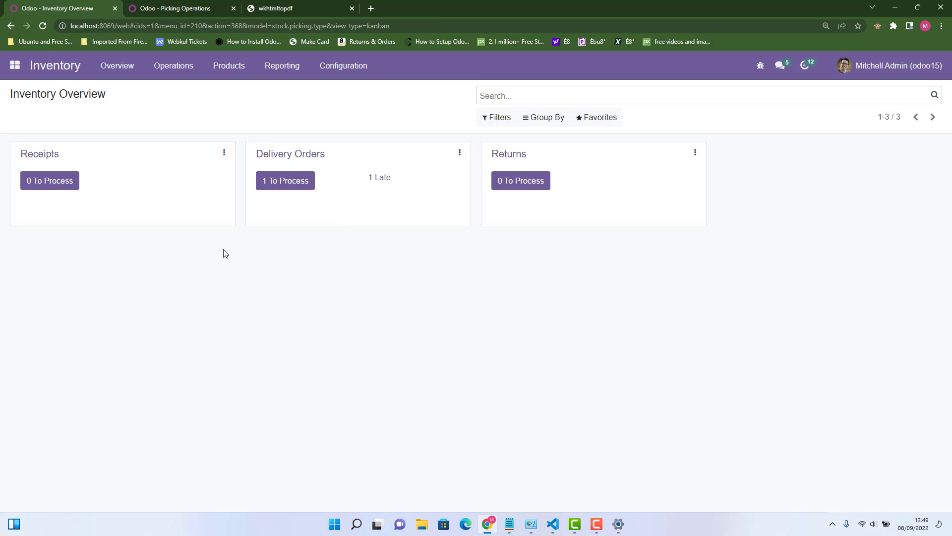
pyautogui.moveTo(285, 180)
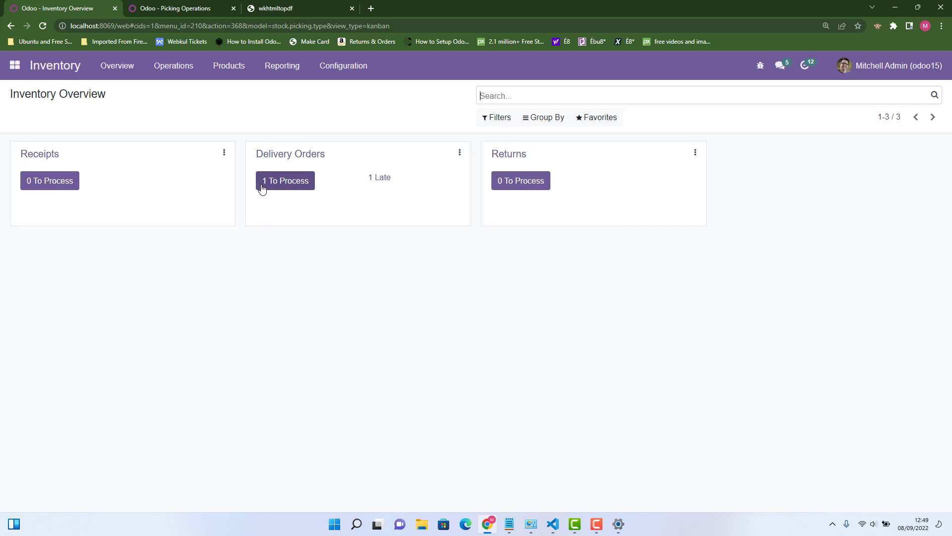
pyautogui.moveTo(300, 190)
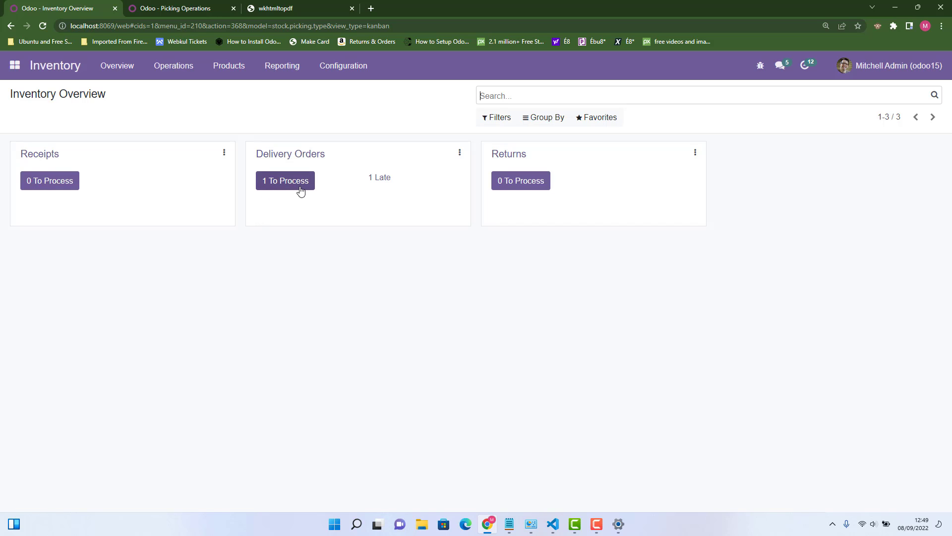
pyautogui.click(284, 181)
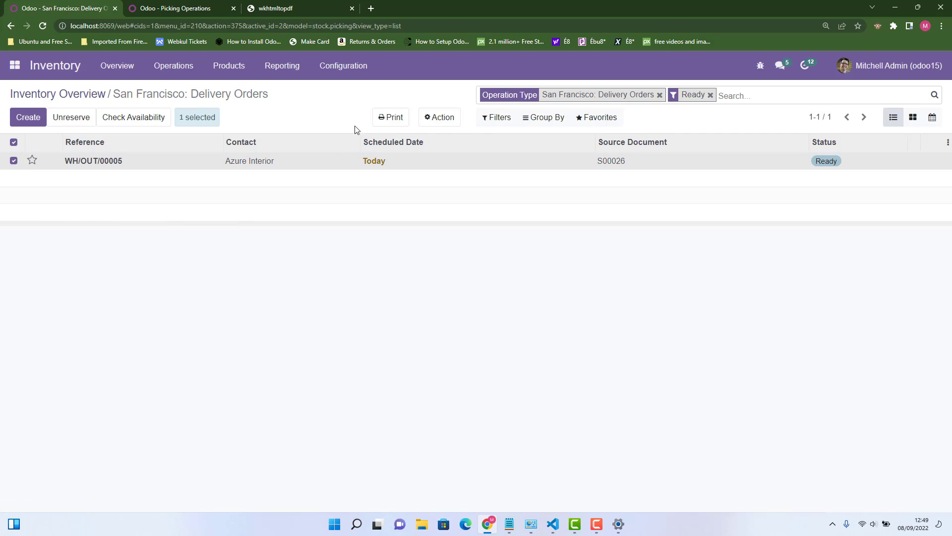
# Step: Print Picking Operations for WH/OUT/00005 and view the downloaded Azure Interior PDF
pyautogui.click(390, 117)
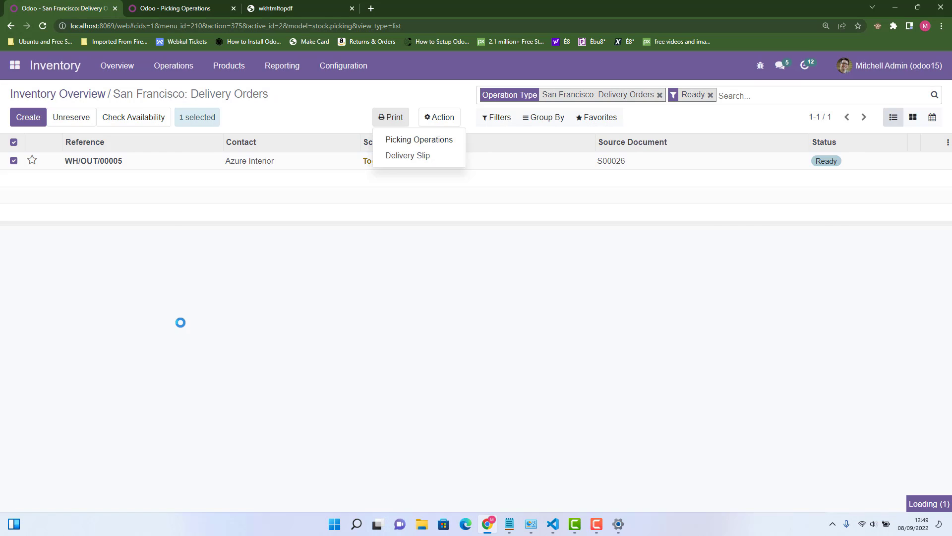
pyautogui.click(418, 139)
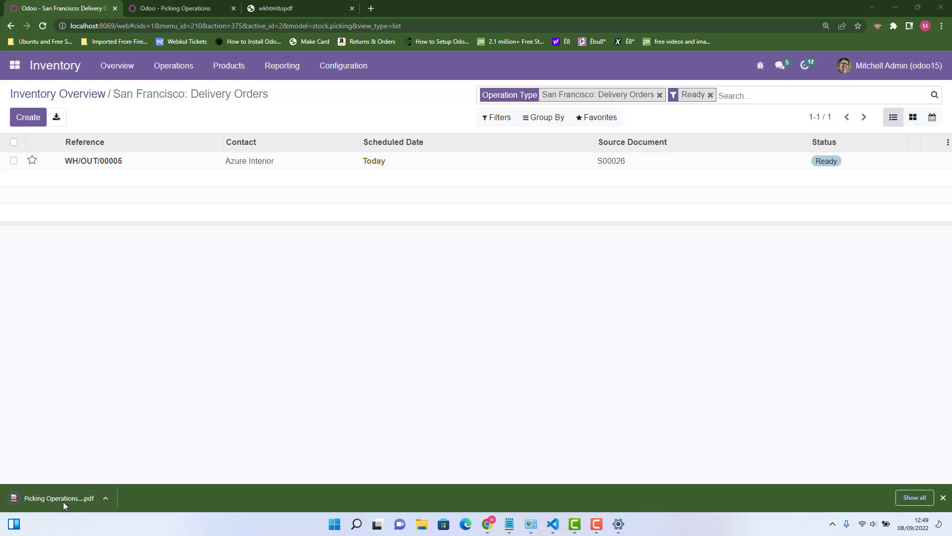
pyautogui.click(57, 497)
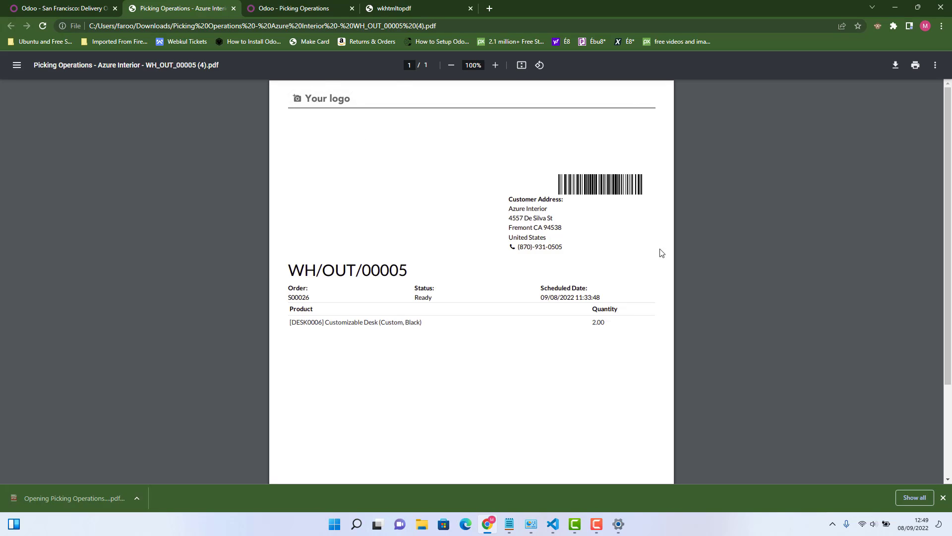